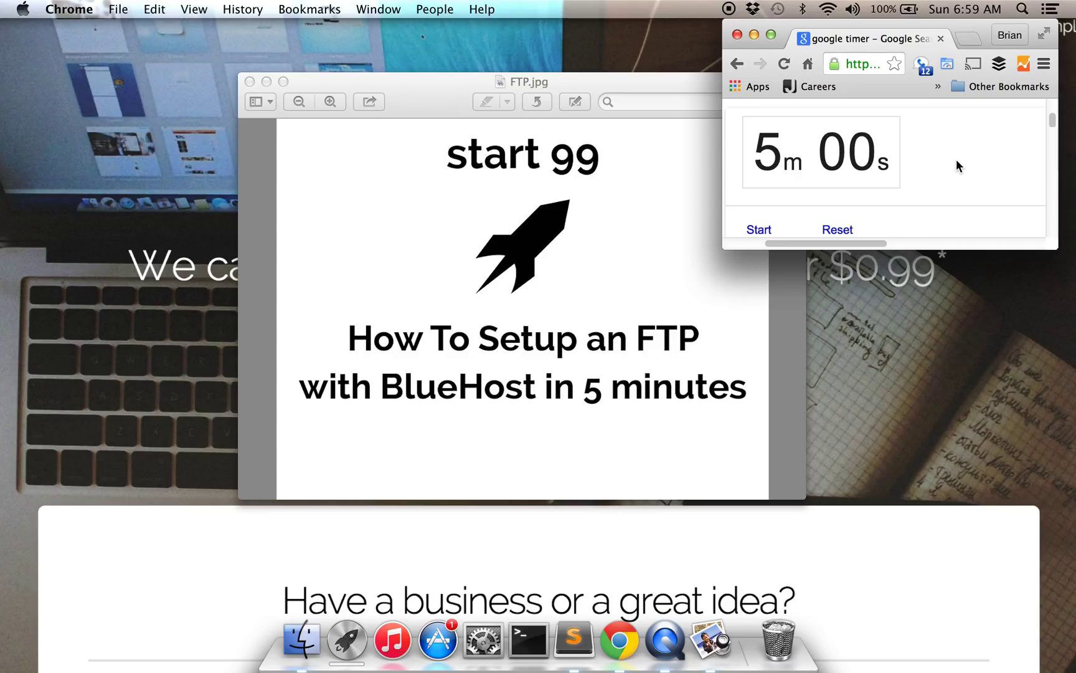
mouse_move(779, 216)
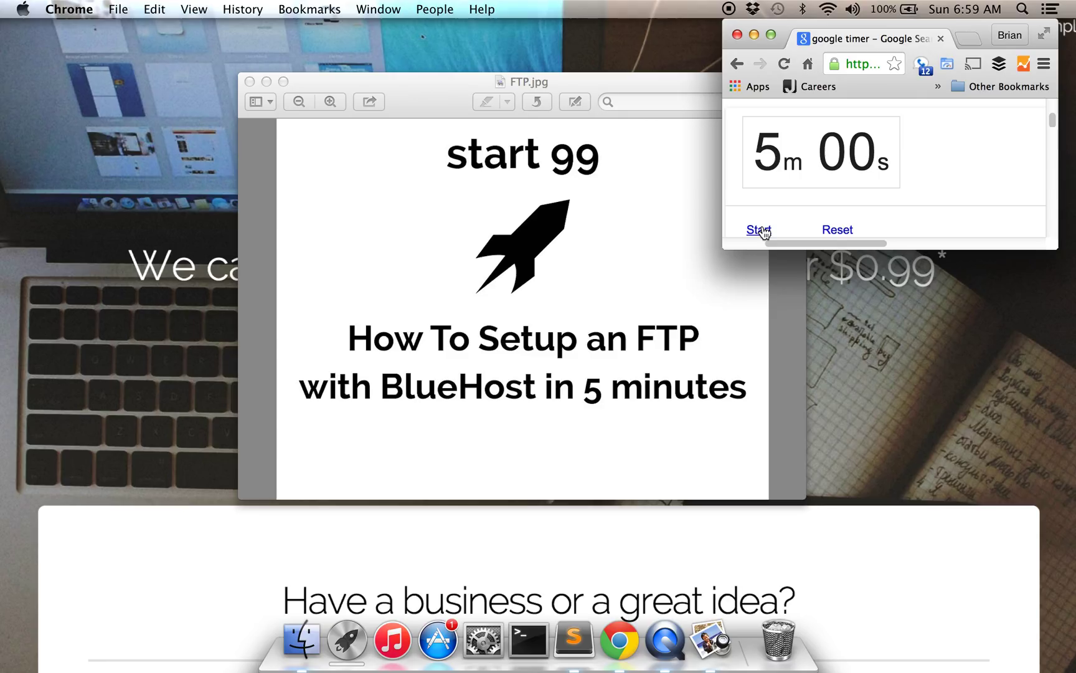
- Start the 5-minute Google Search countdown timer
left_click(758, 229)
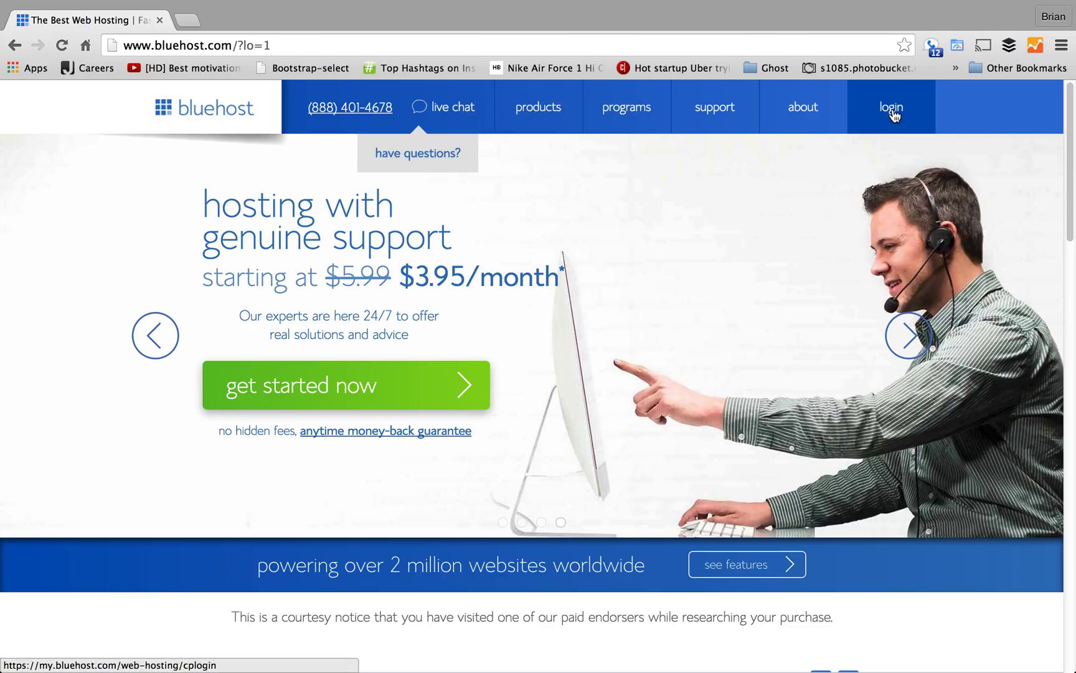
- Log into the Bluehost hosting account with the start99.co domain and password
left_click(892, 107)
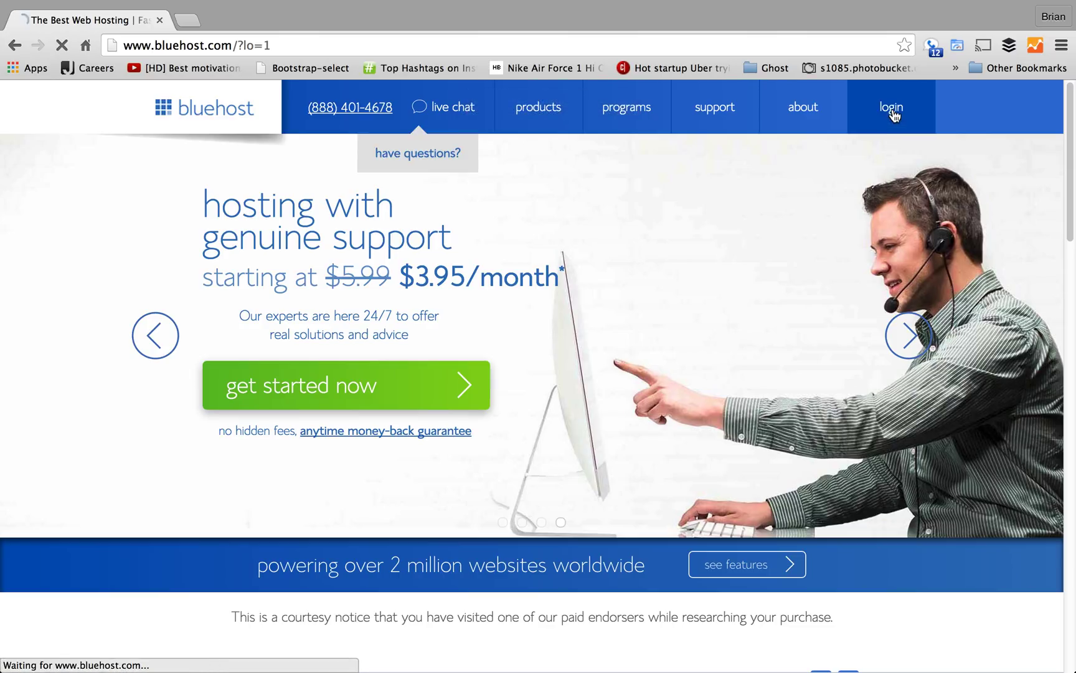
left_click(892, 107)
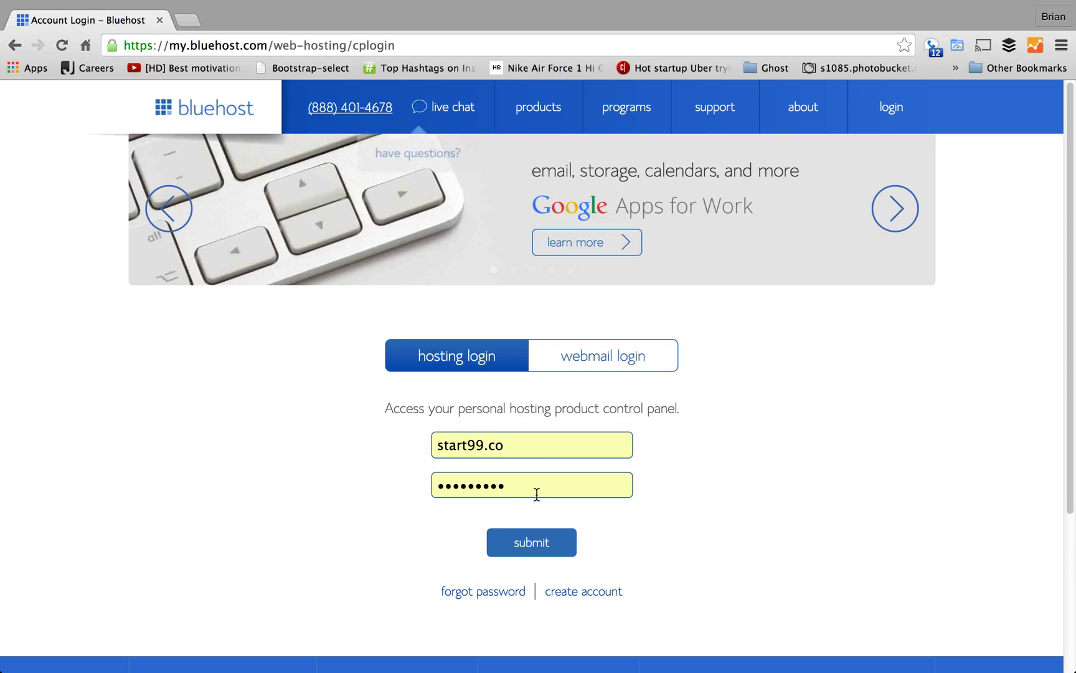
left_click(532, 543)
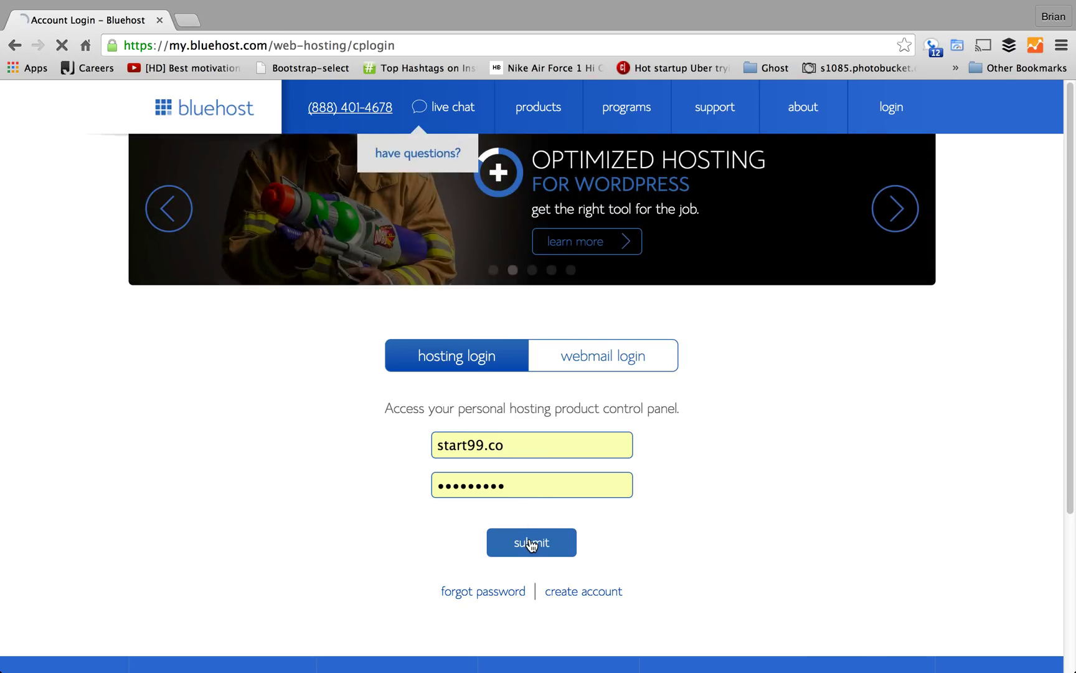
left_click(532, 543)
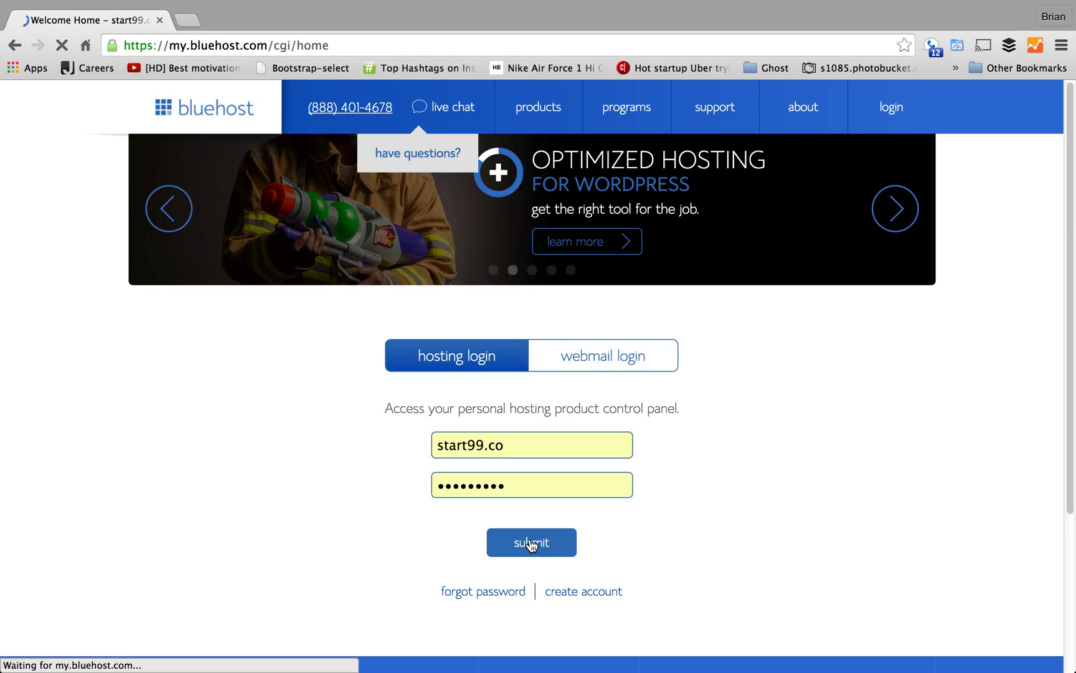
left_click(532, 544)
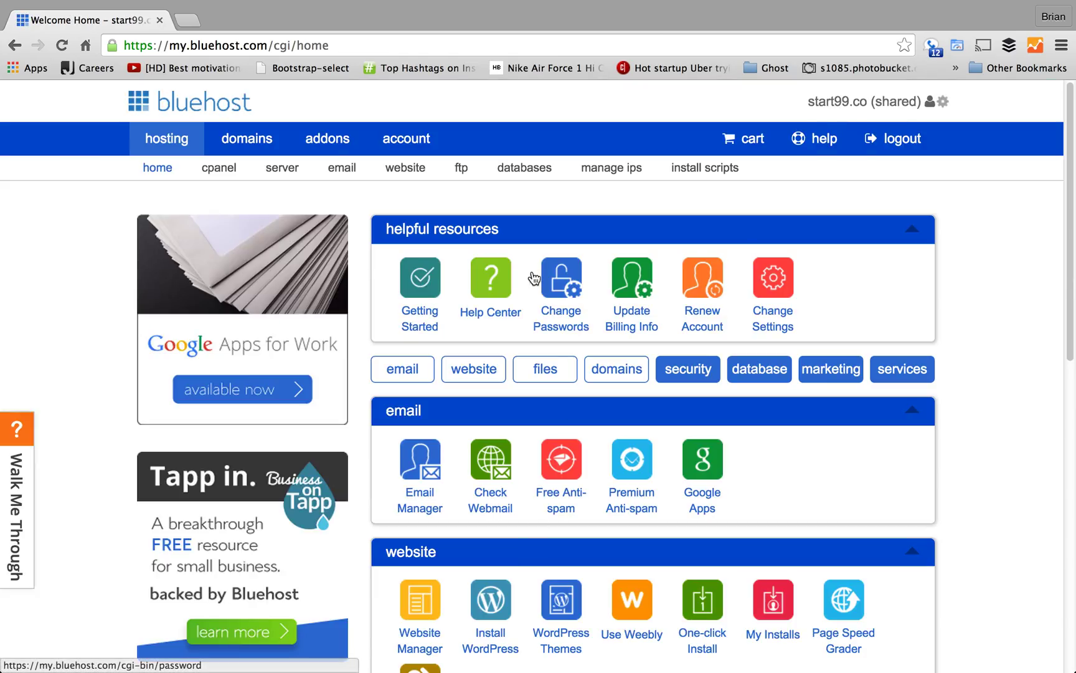
mouse_move(461, 171)
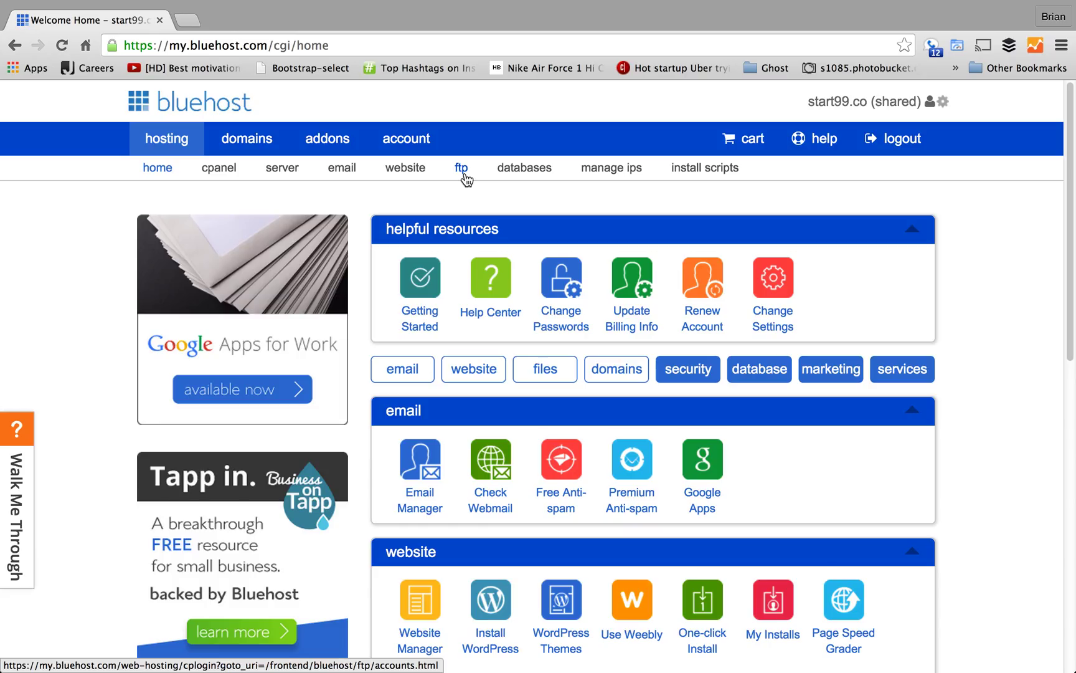
- Go to the FTP Accounts page via the hosting sub-menu, continuing into cPanel
left_click(461, 168)
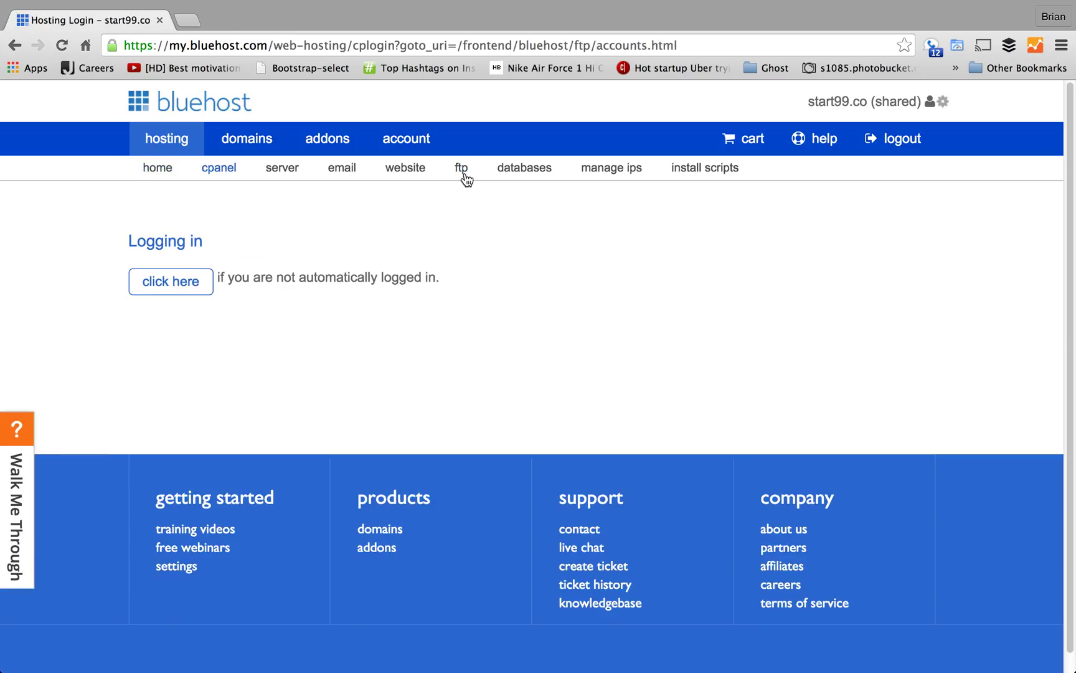
left_click(171, 282)
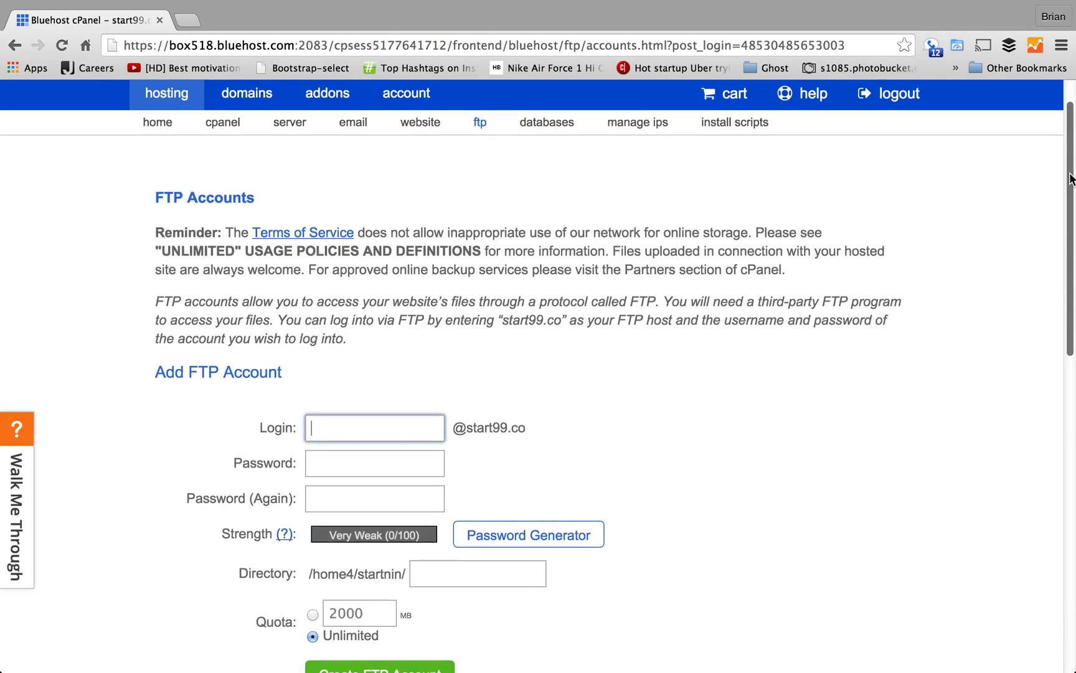
- Enter 'test' as the new FTP account's login name
scroll("down", 3)
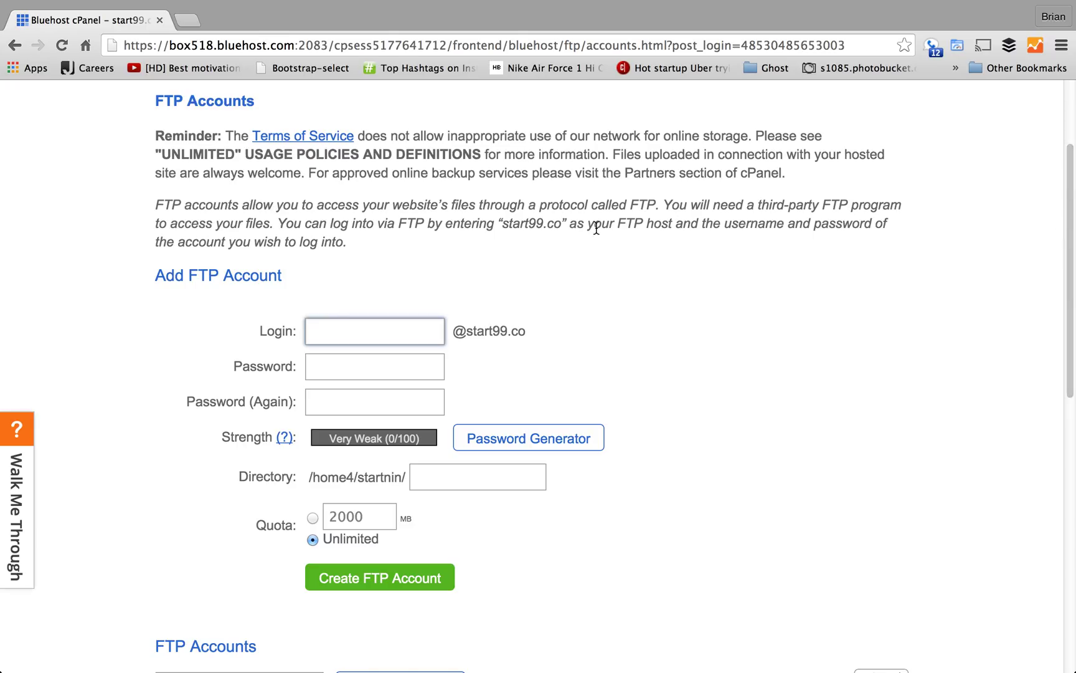
left_click(373, 332)
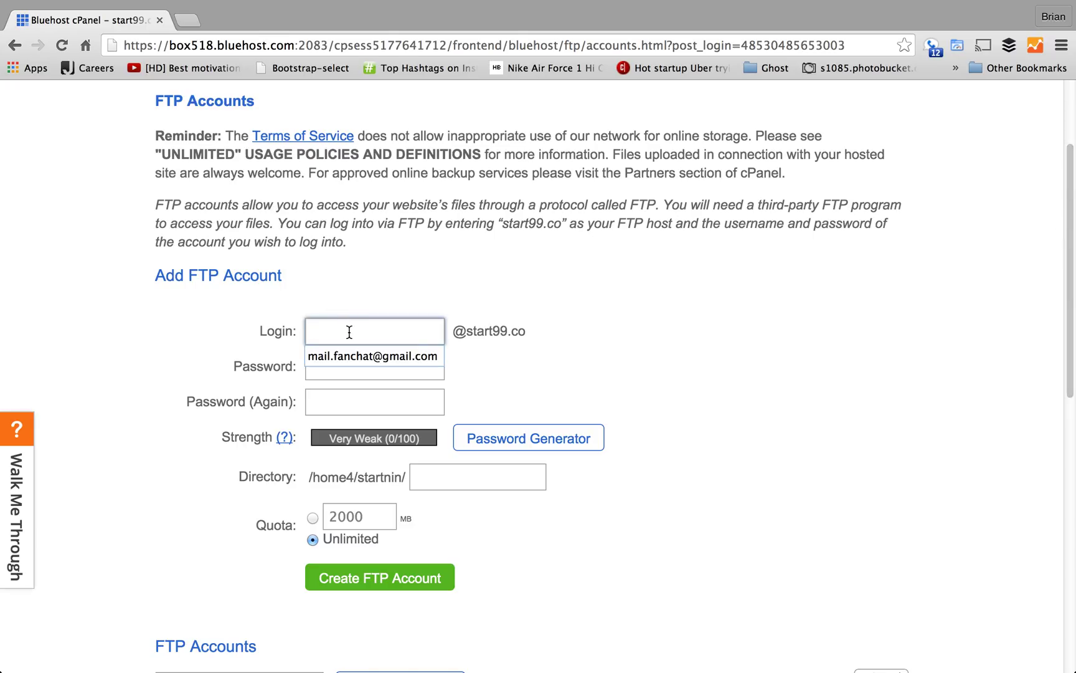
type("test")
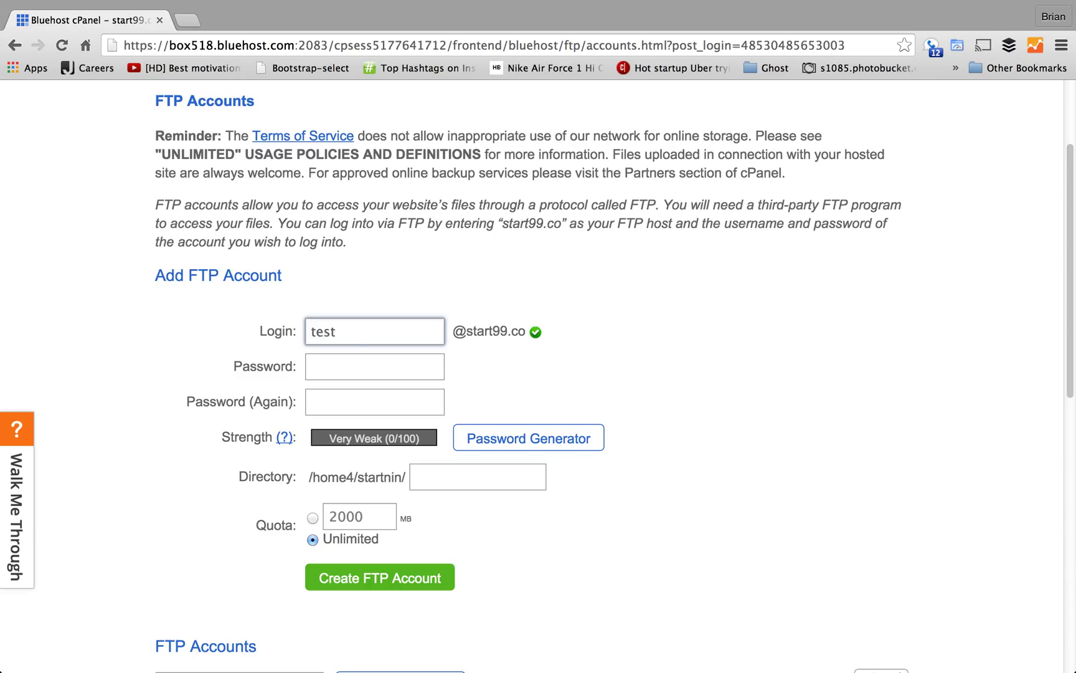
left_click(373, 366)
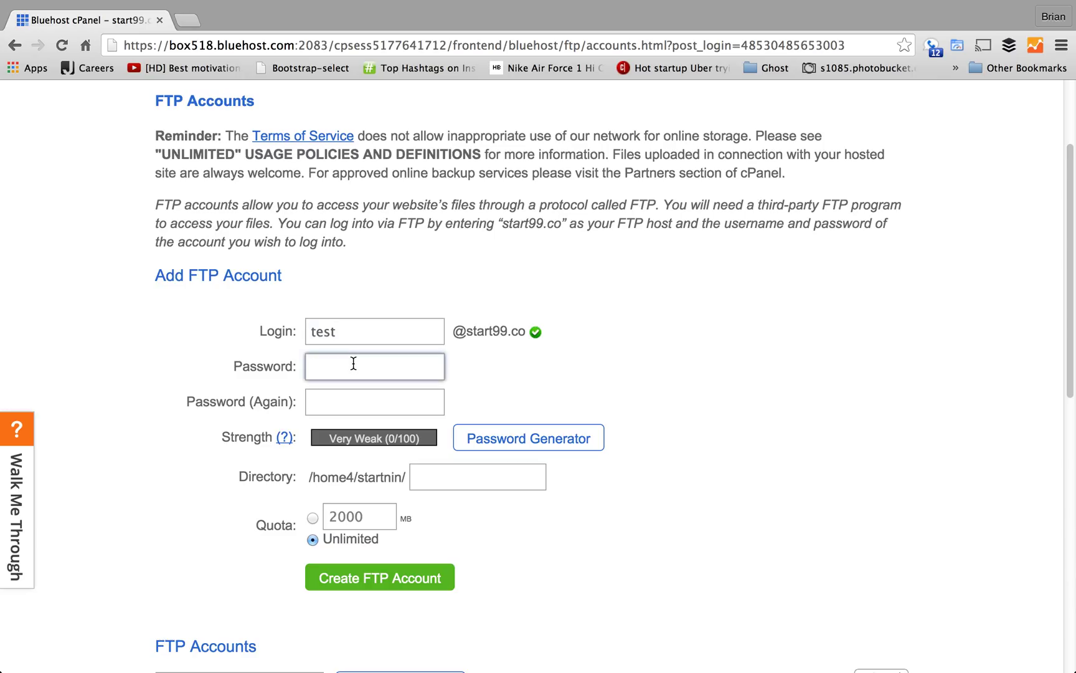
mouse_move(515, 438)
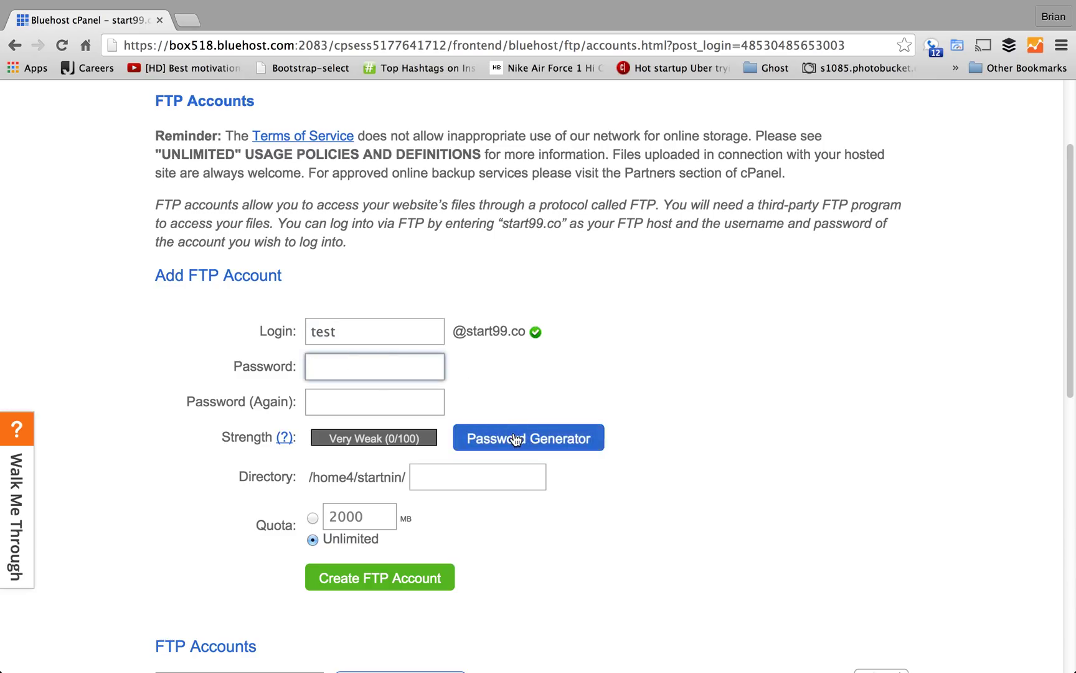
mouse_move(541, 436)
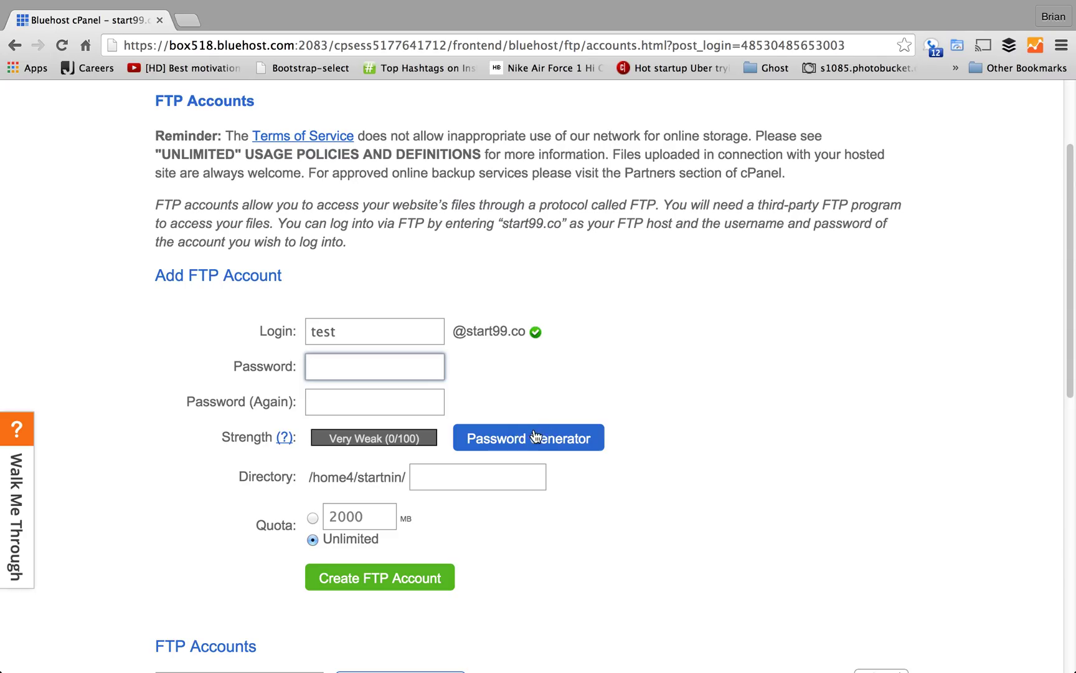
- Generate a strong password, copy it, and apply it to both password fields
left_click(528, 437)
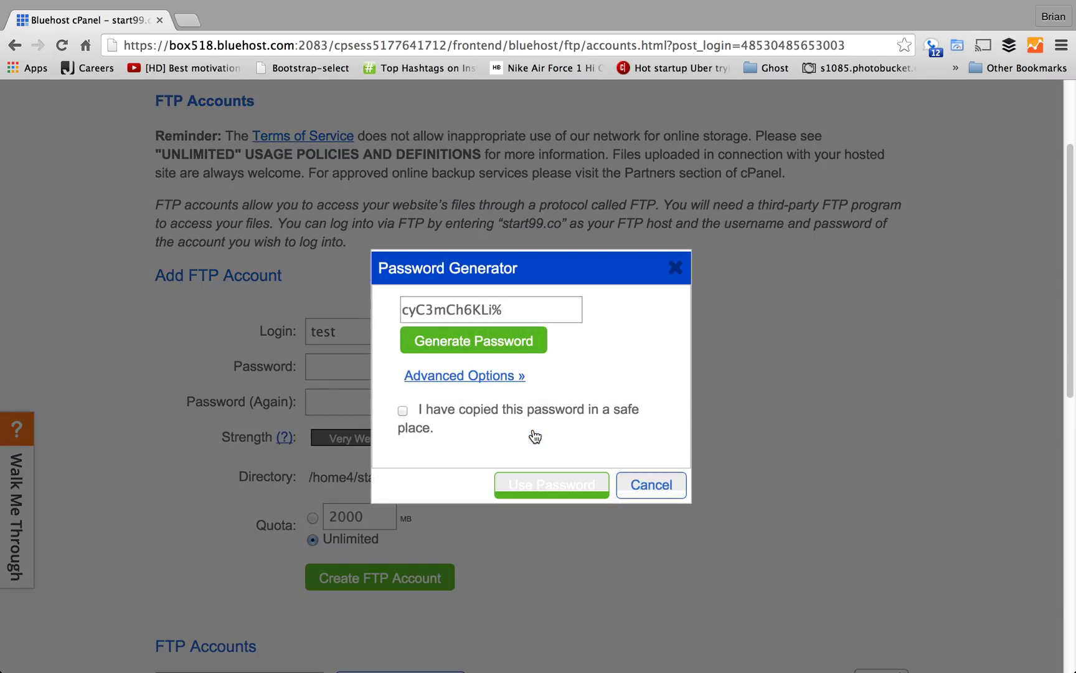
left_click(503, 309)
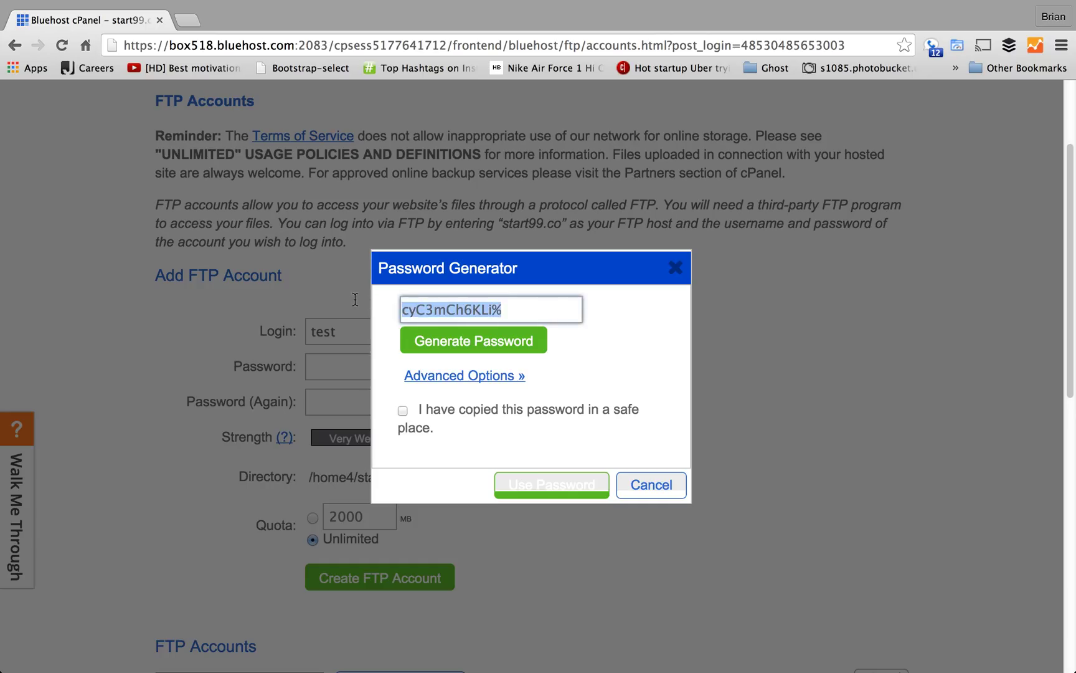
mouse_move(459, 343)
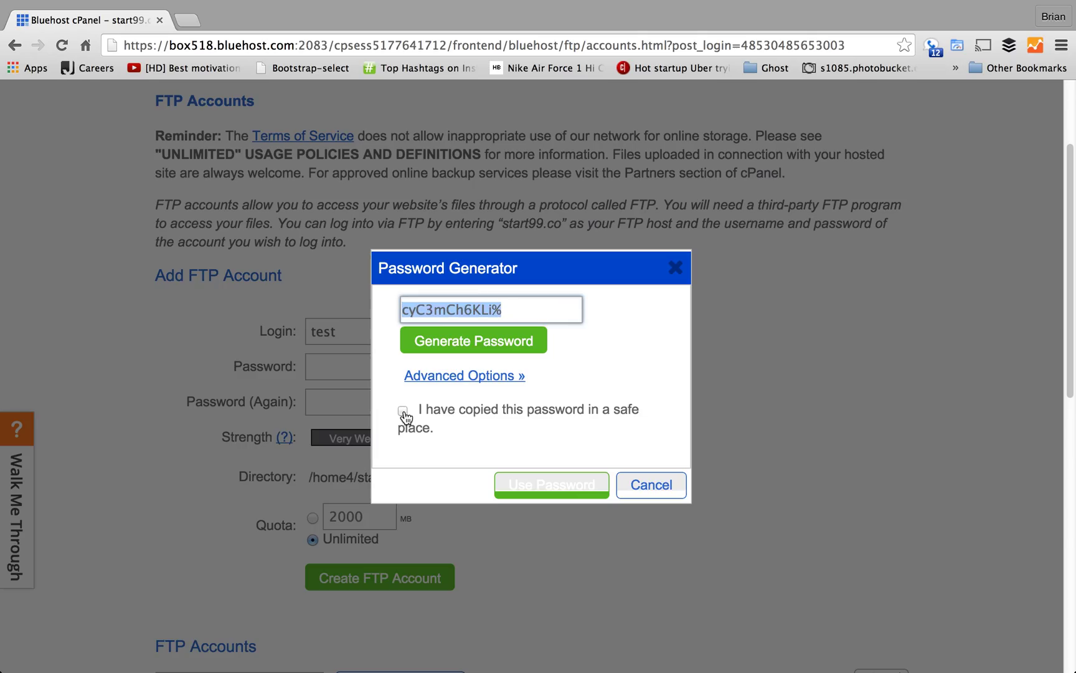
left_click(404, 410)
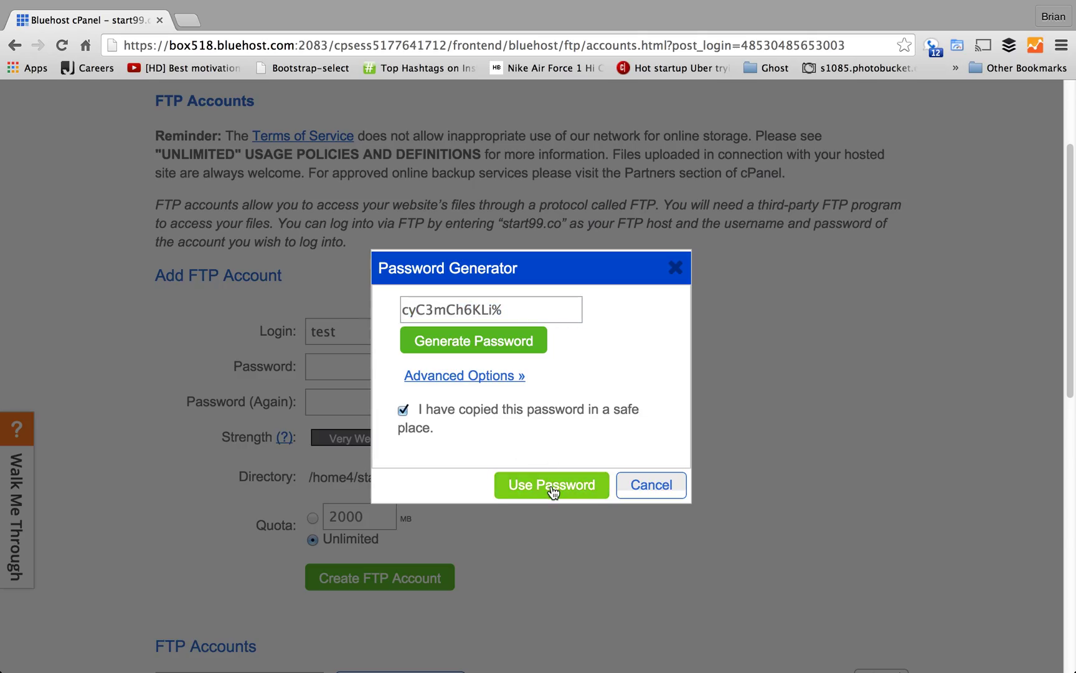
left_click(551, 486)
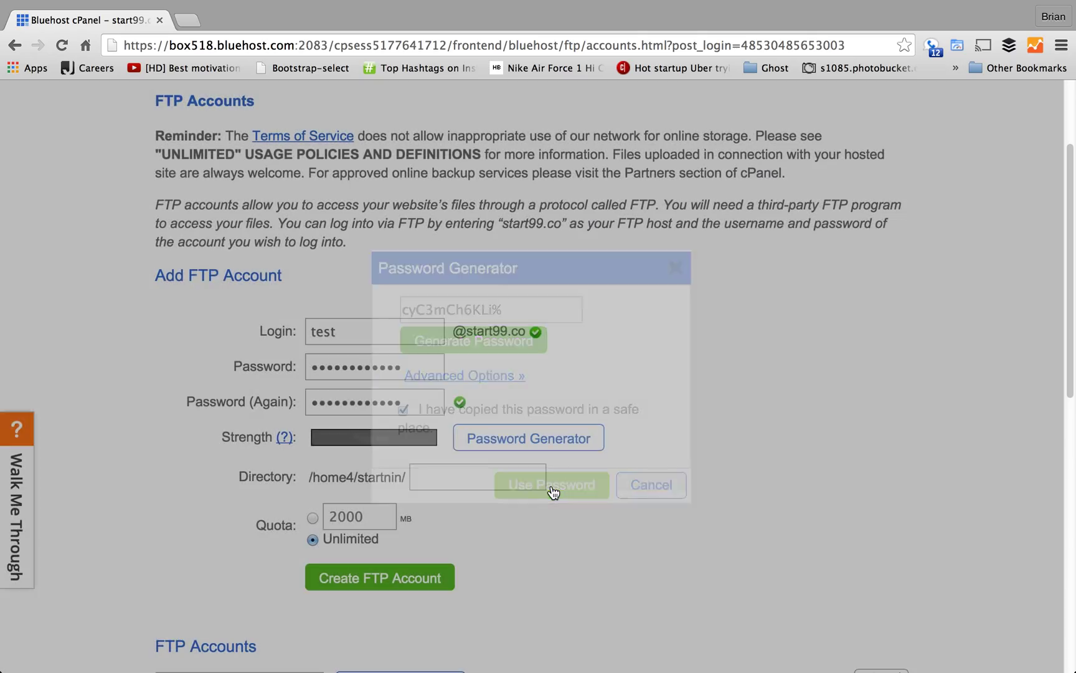
- Set the account's directory to public_html and create the FTP account test
left_click(553, 486)
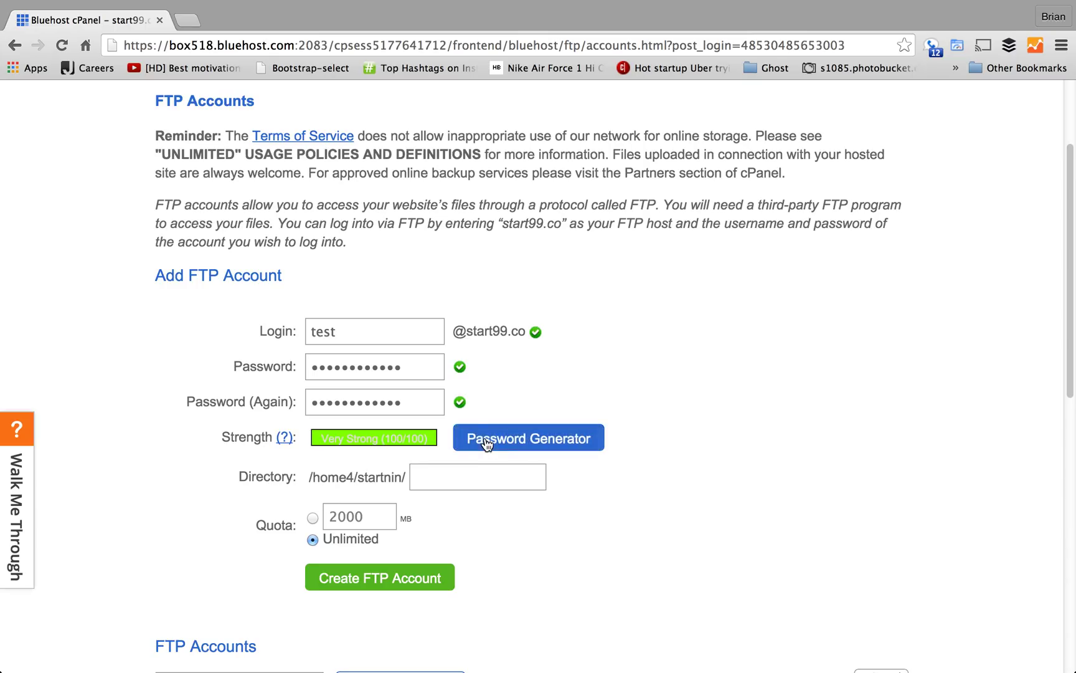
mouse_move(389, 528)
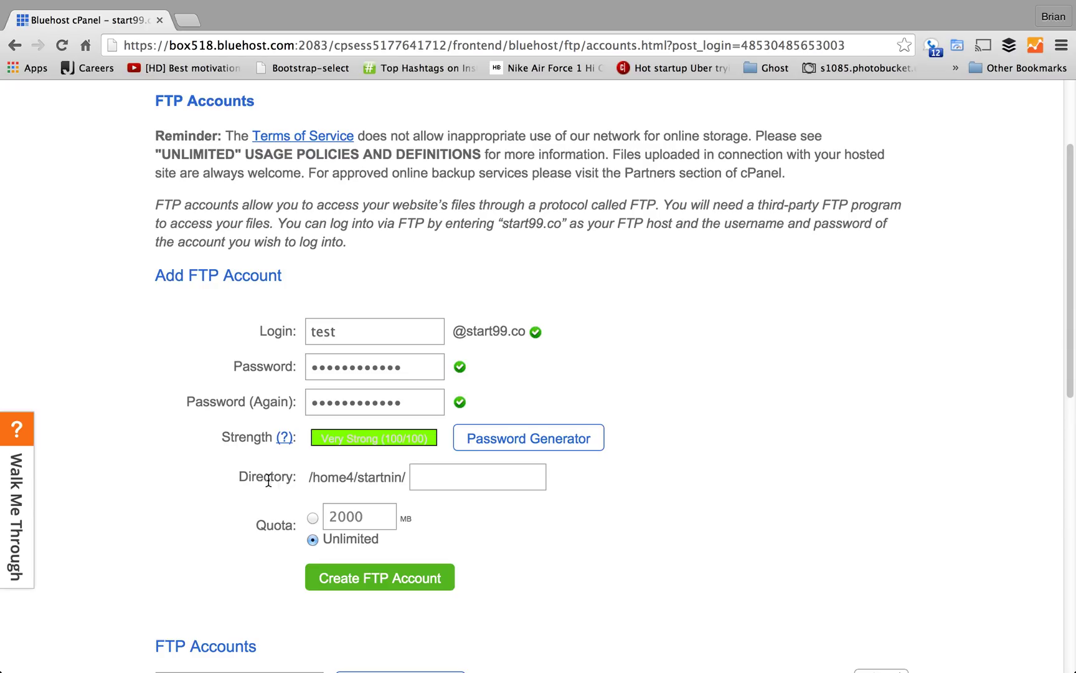
left_click(478, 478)
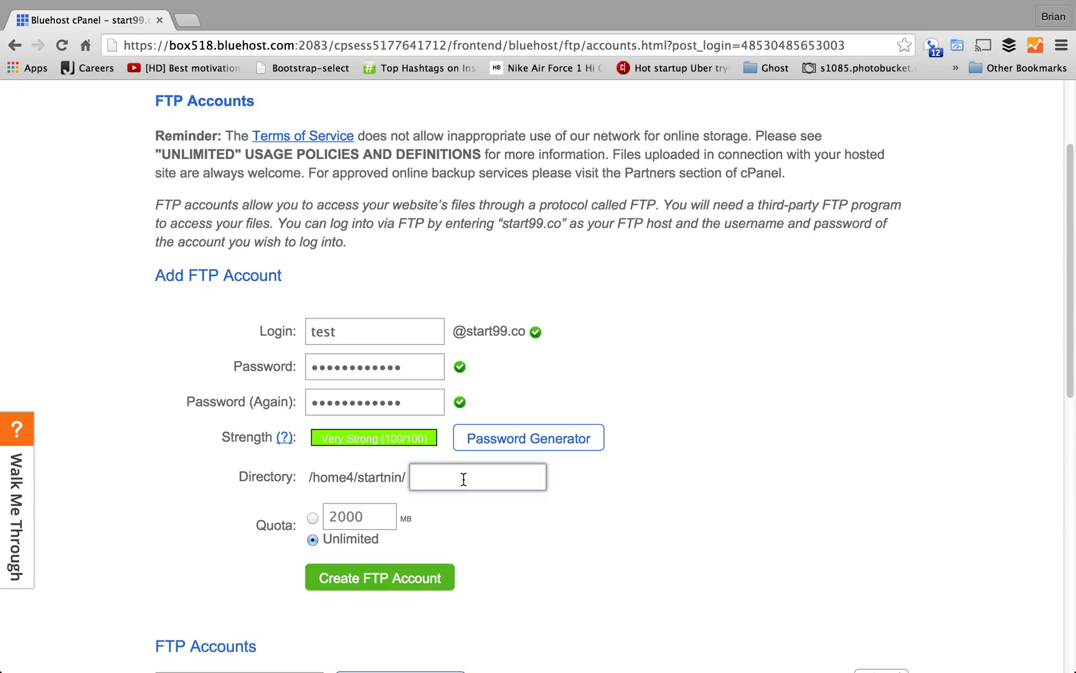
type("publi")
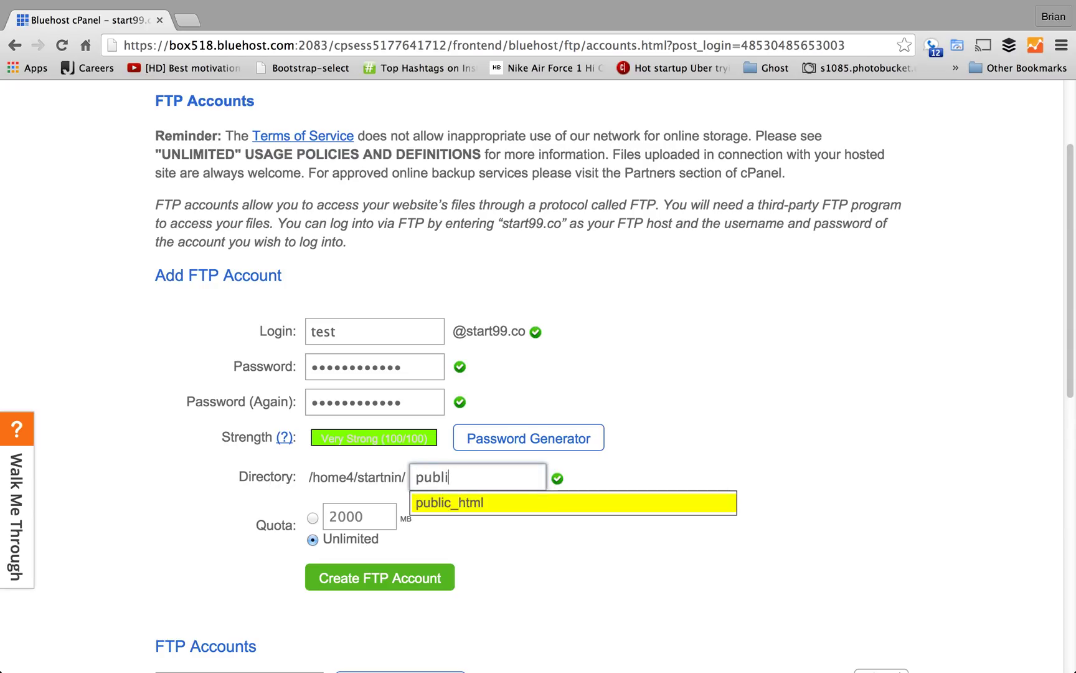
left_click(380, 578)
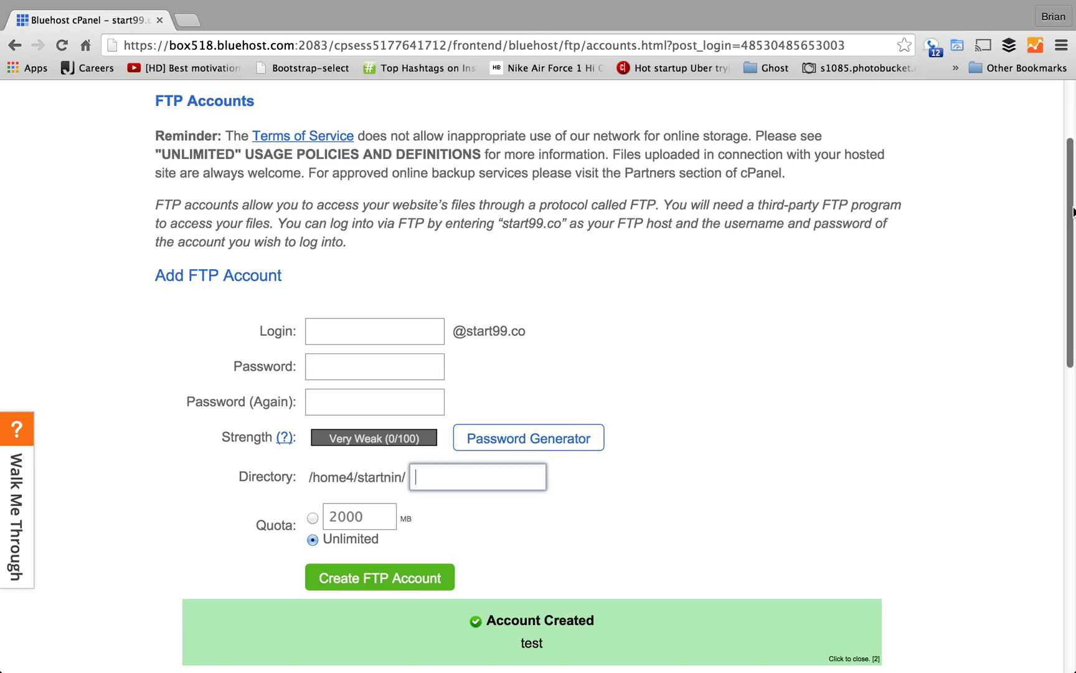
scroll("down", 3)
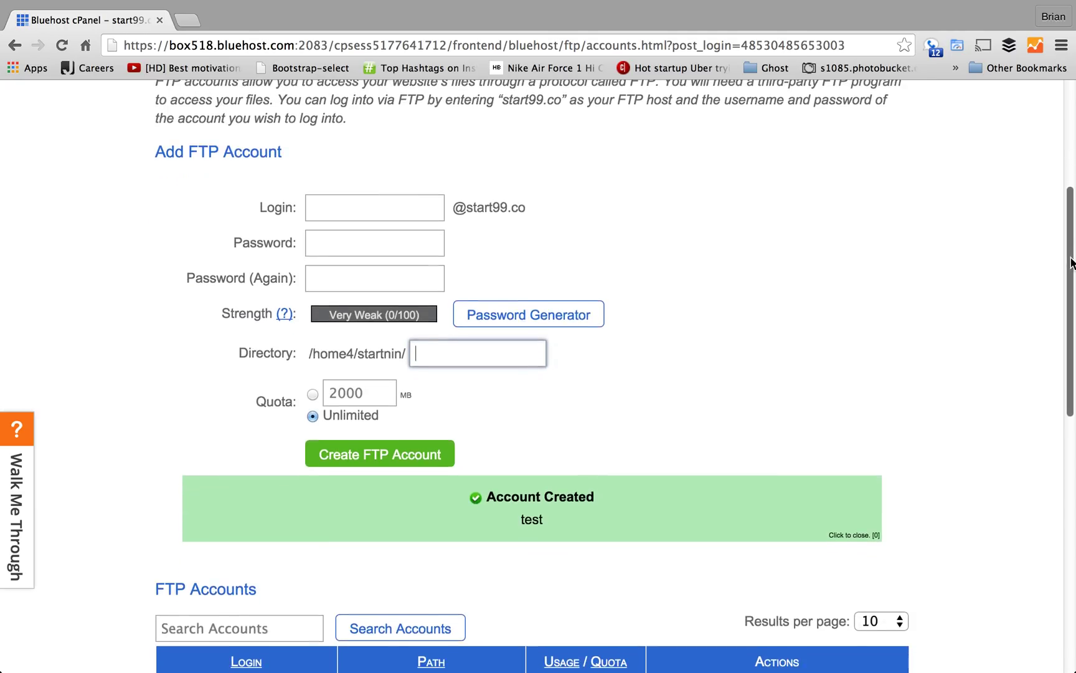
left_click(855, 535)
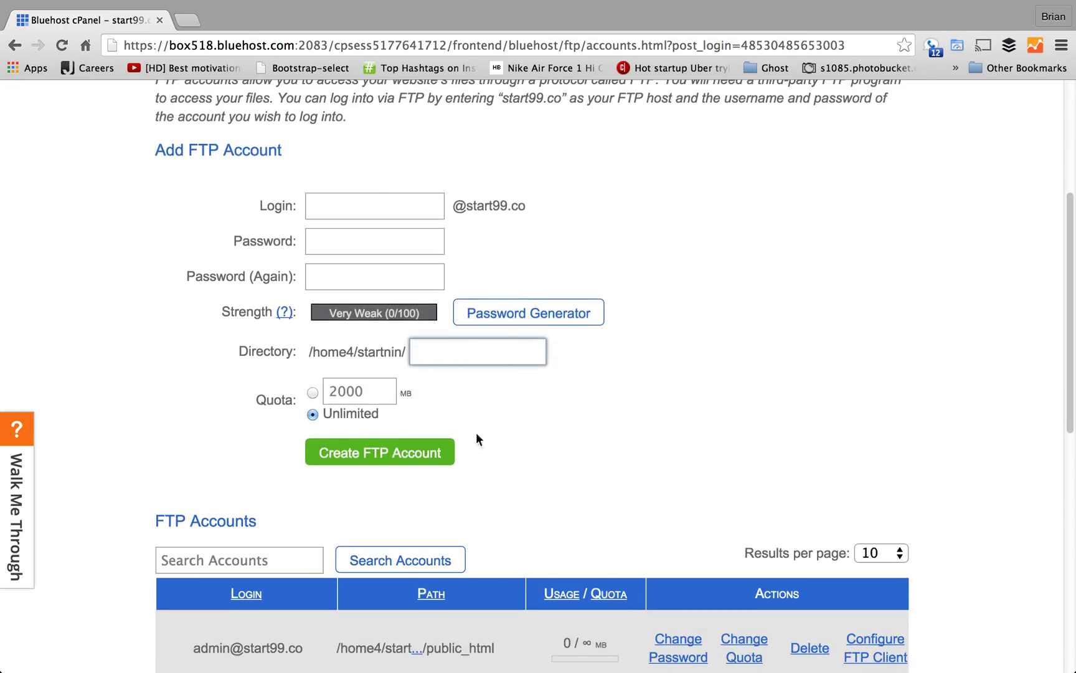
left_click(478, 351)
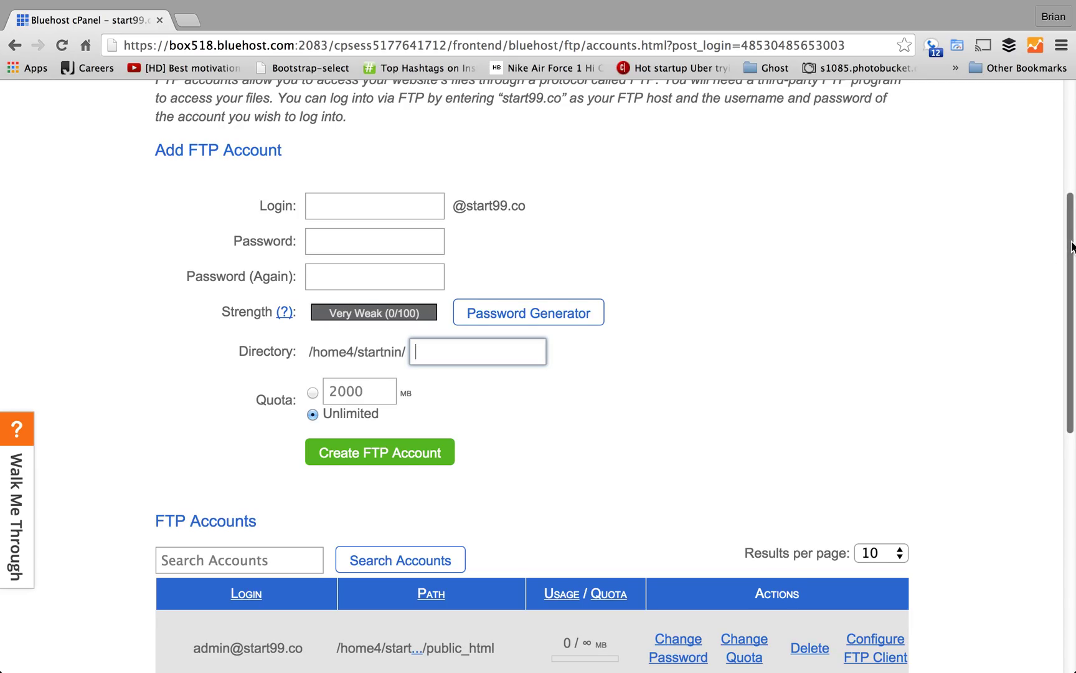
scroll("down", 3)
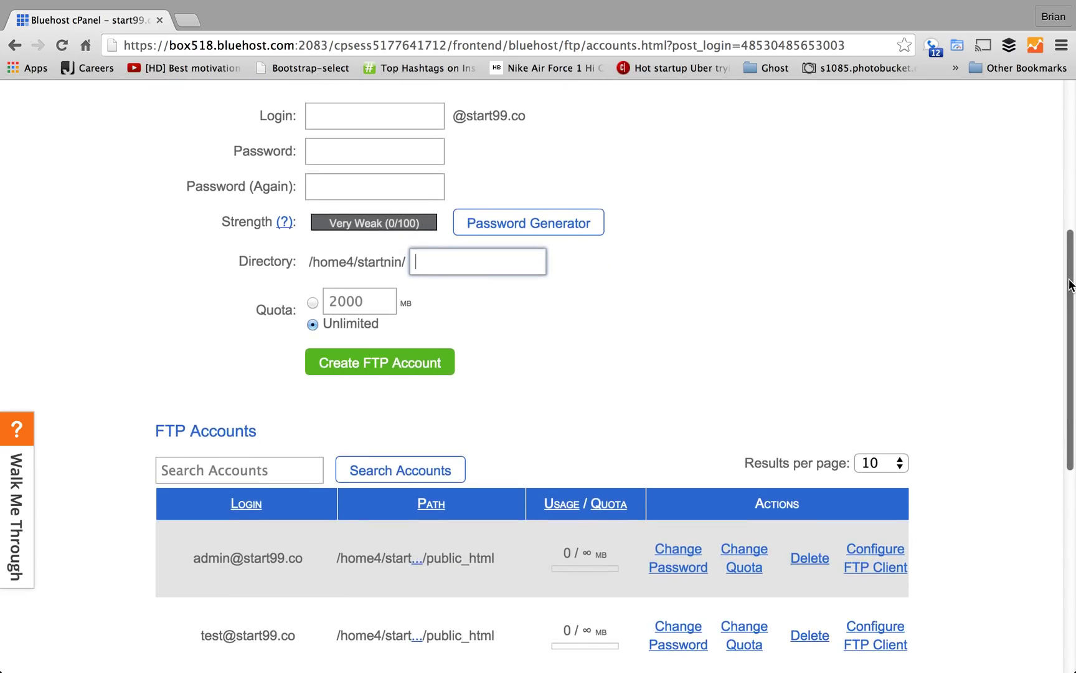
scroll("down", 3)
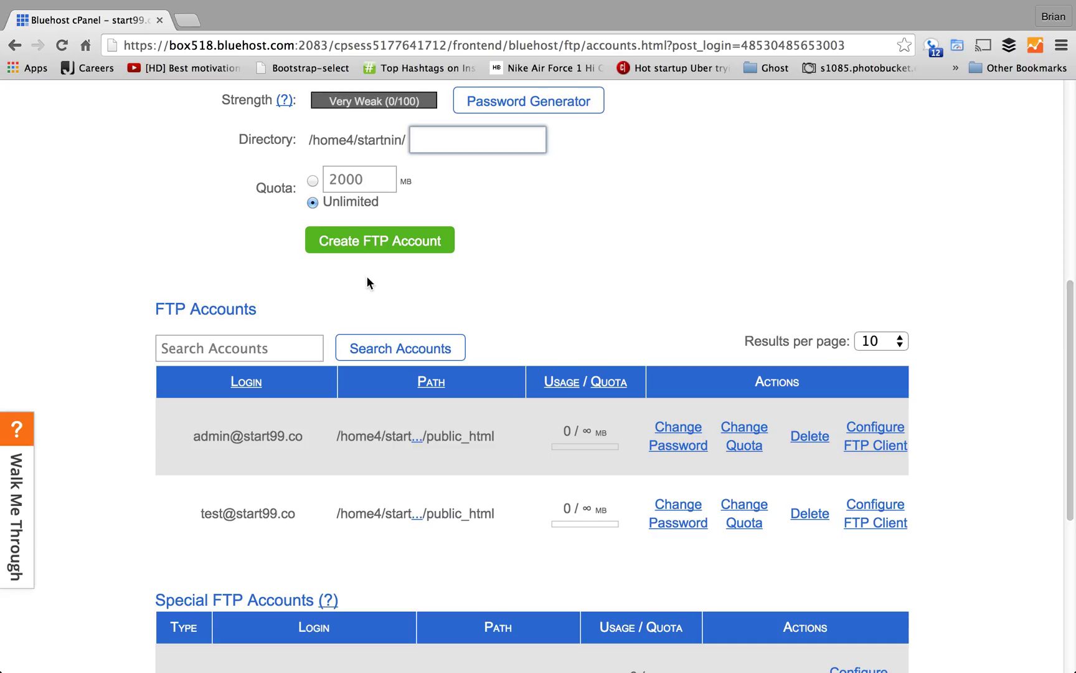
mouse_move(536, 249)
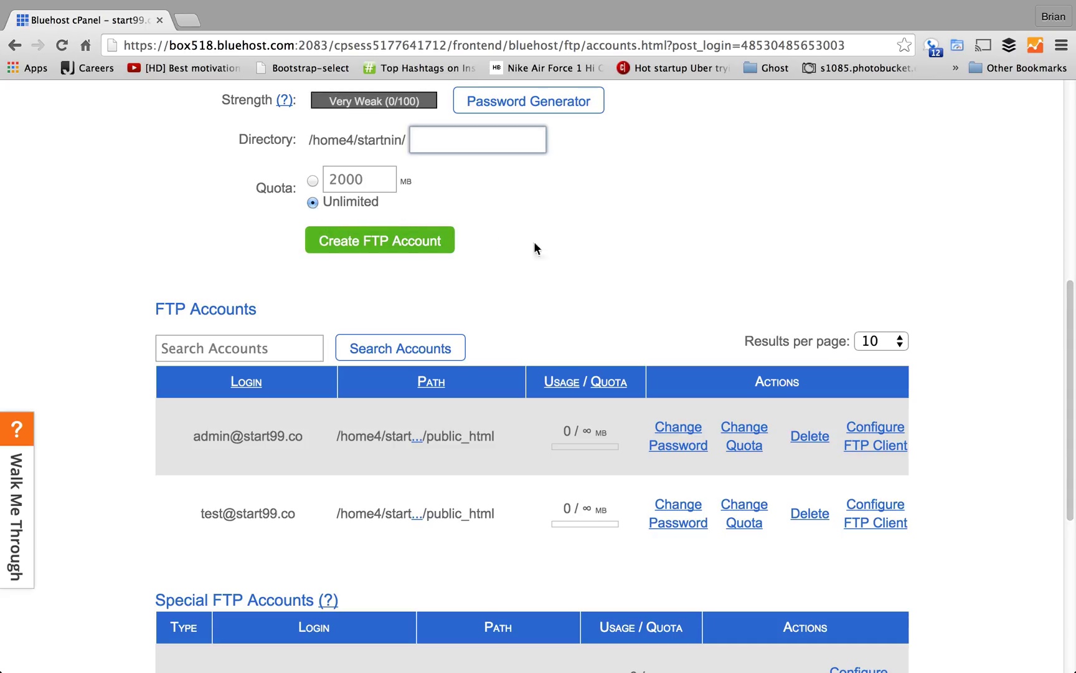
mouse_move(1073, 291)
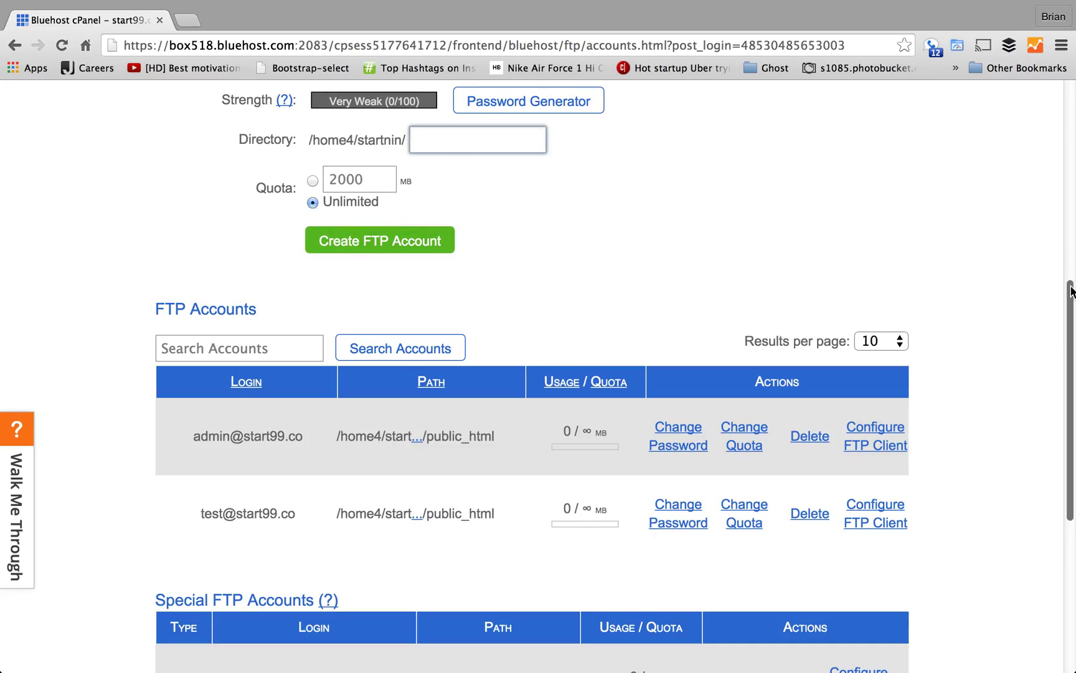
scroll("down", 3)
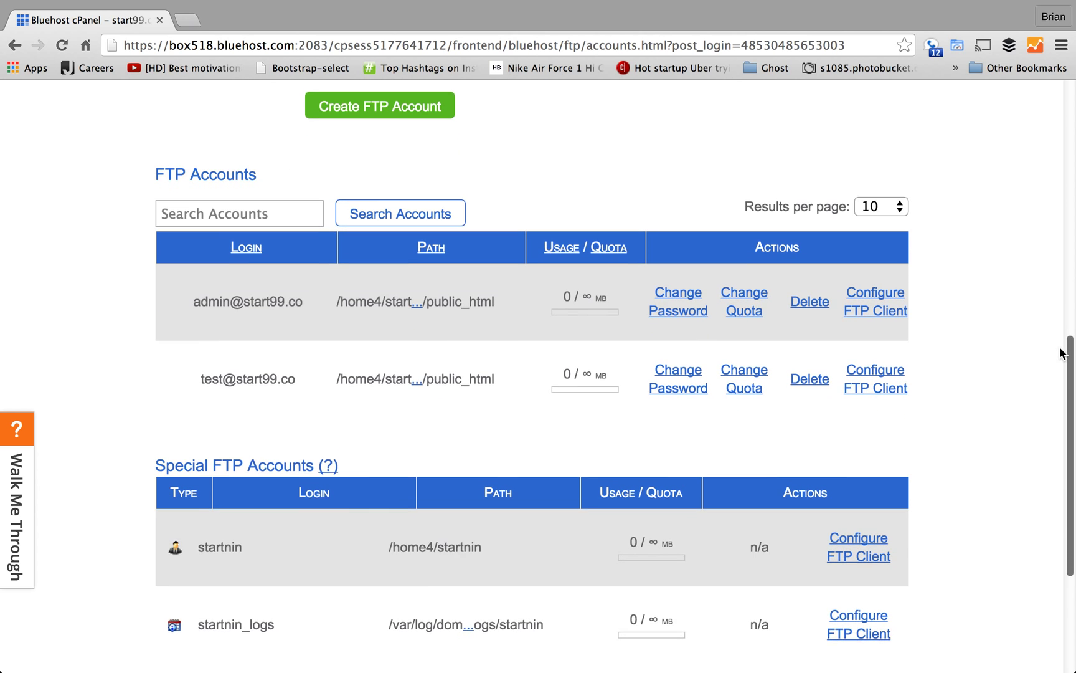
scroll("down", 3)
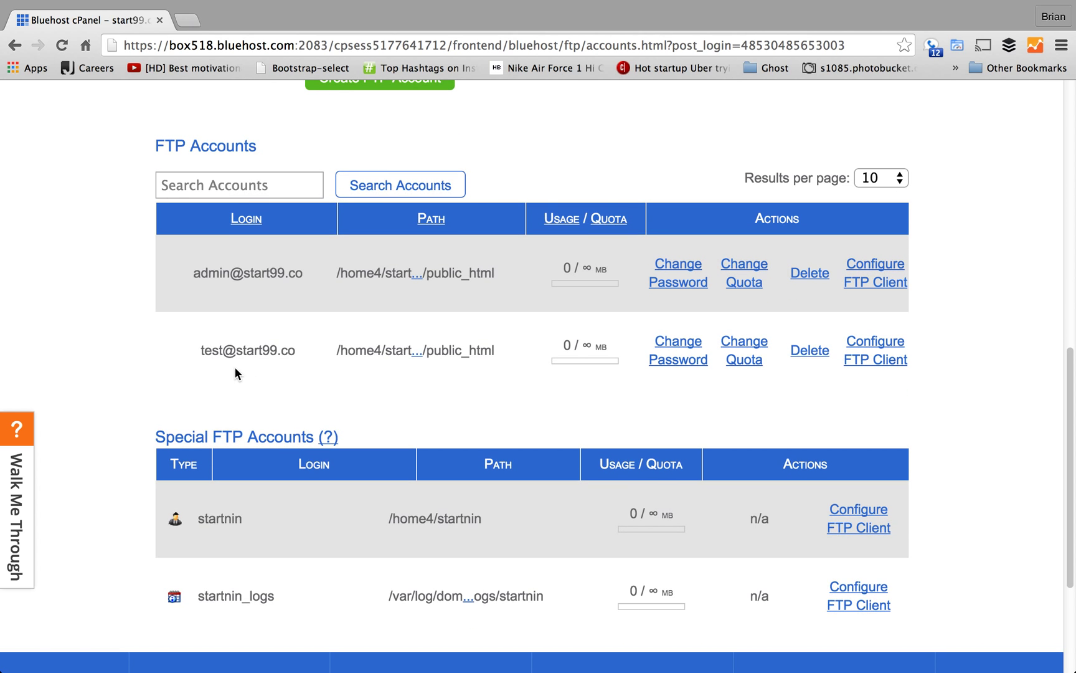
mouse_move(254, 356)
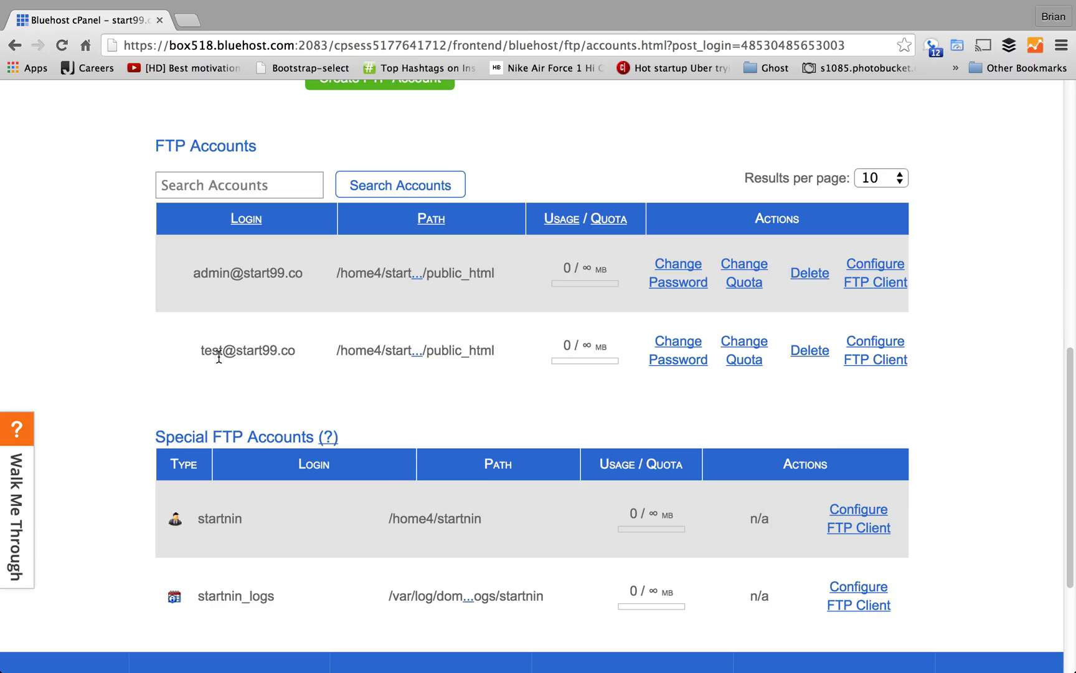
mouse_move(629, 383)
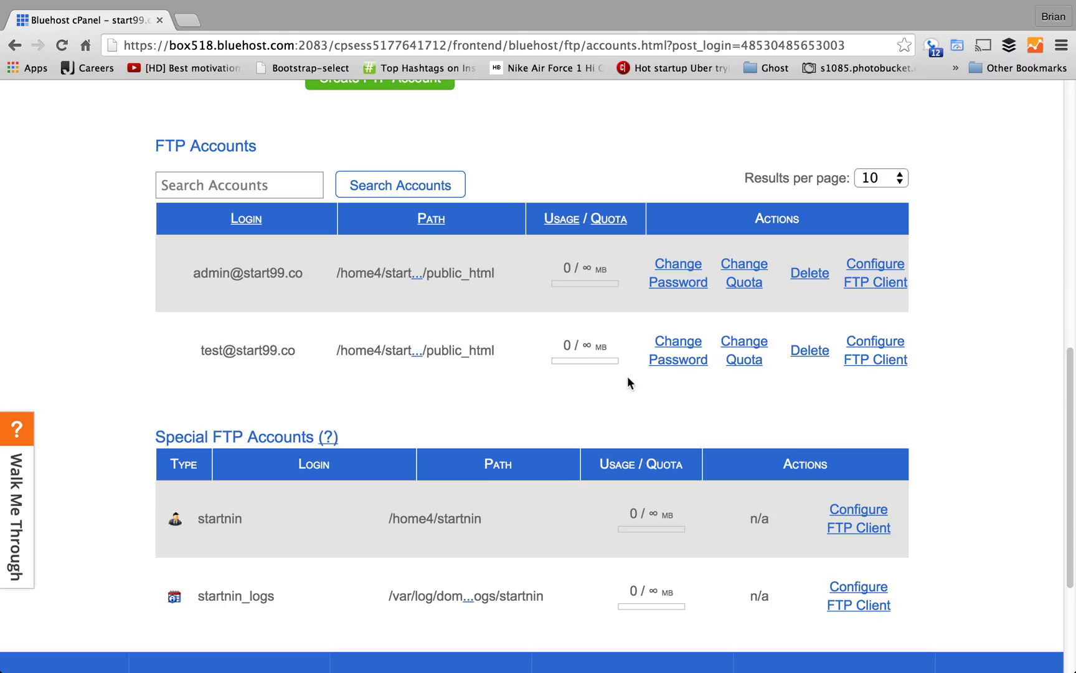
mouse_move(860, 373)
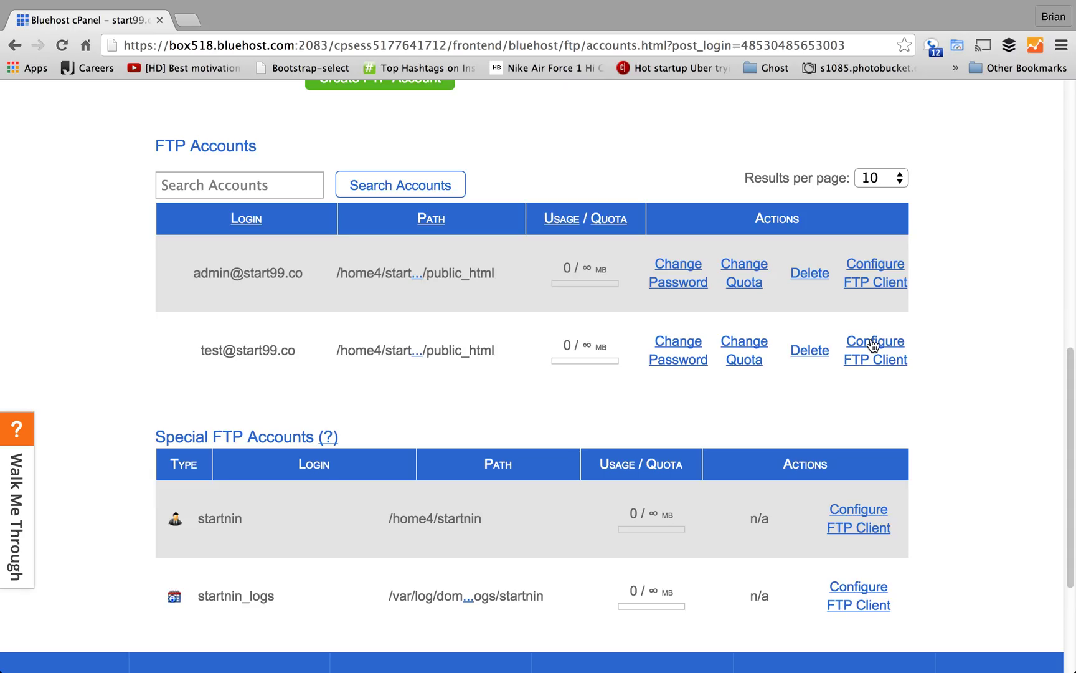
left_click(876, 350)
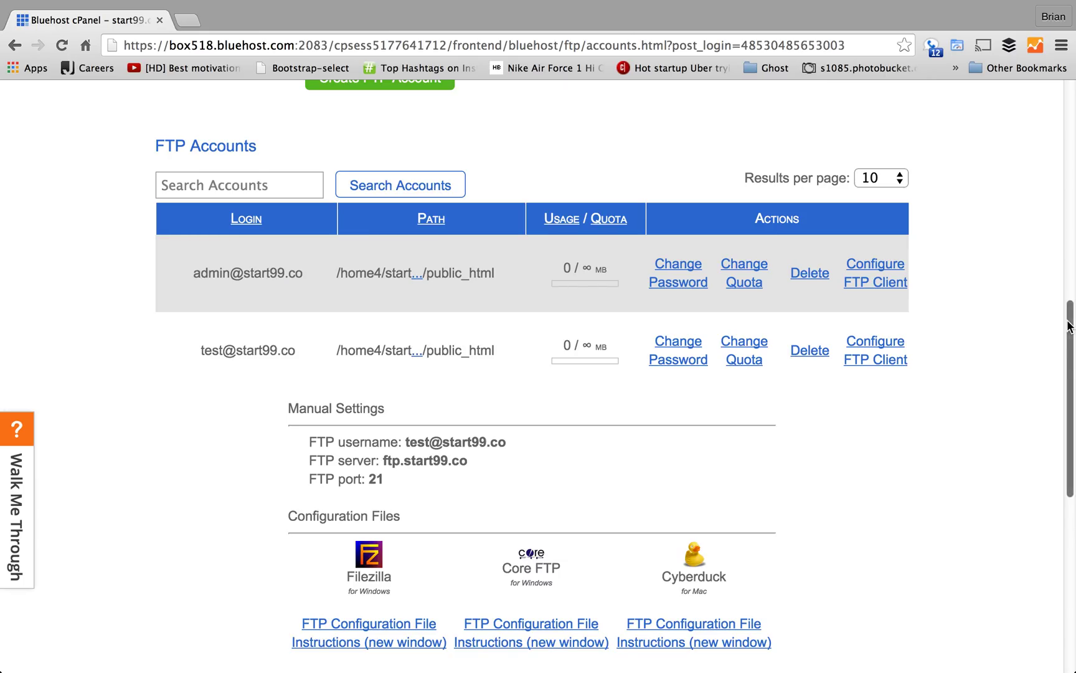
scroll("down", 3)
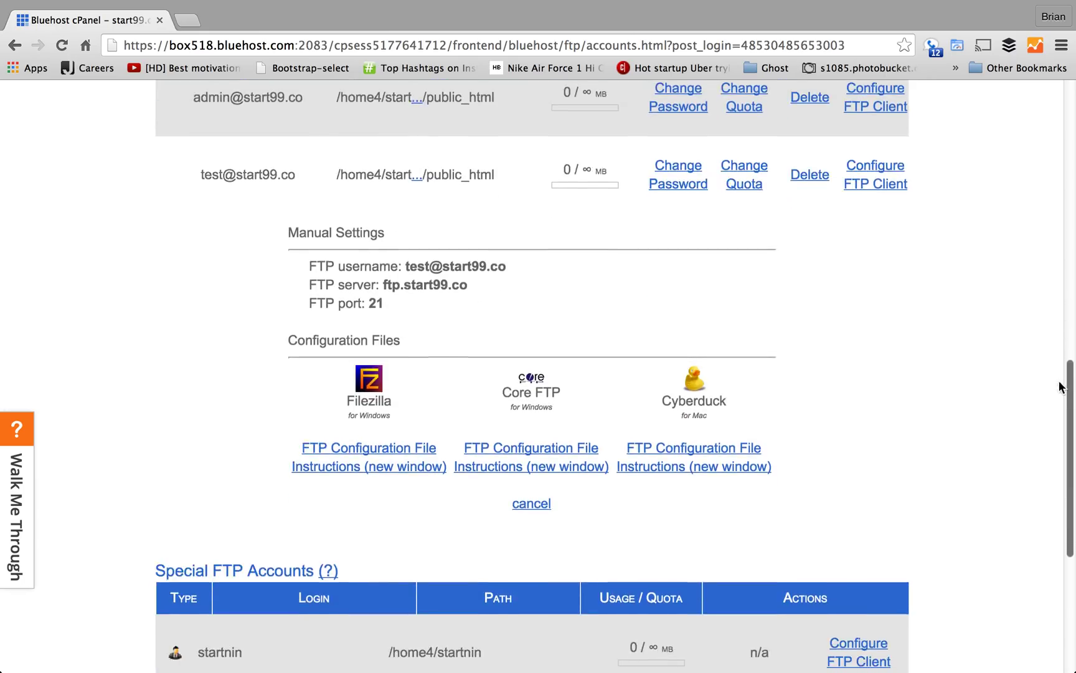
scroll("down", 3)
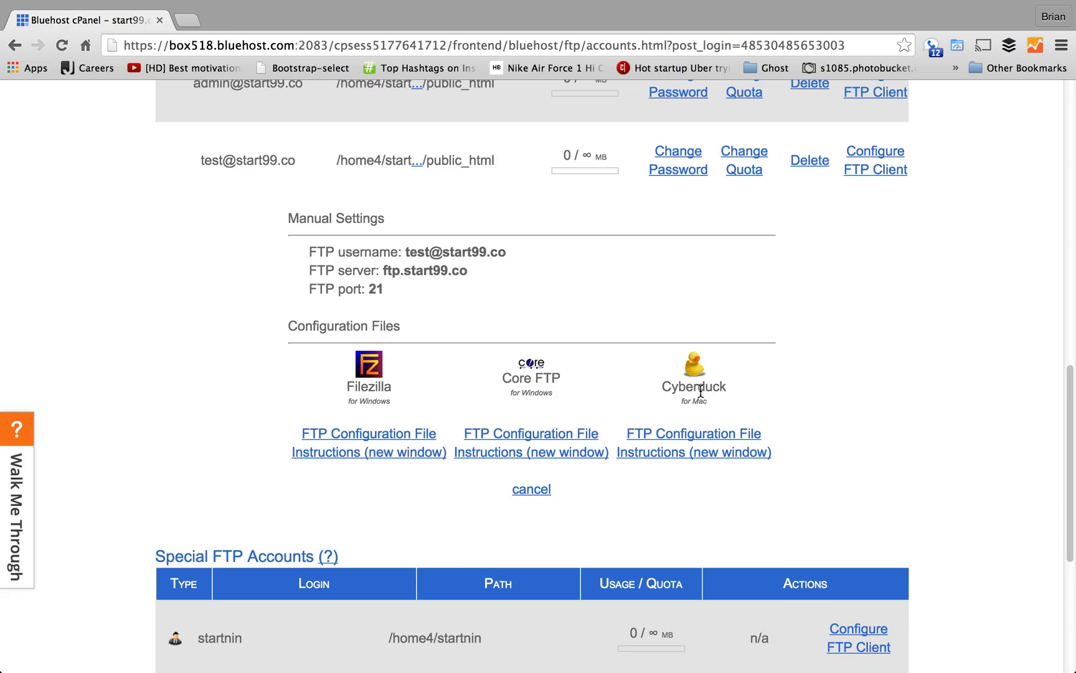
mouse_move(710, 439)
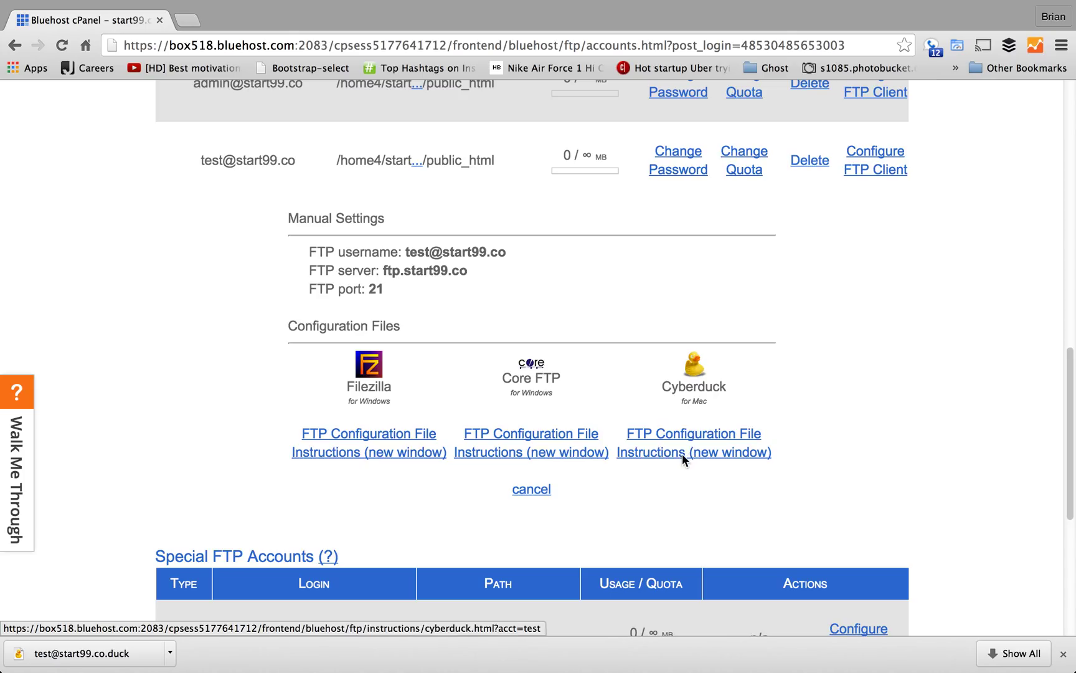
- View the Cyberduck instructions and follow the Step One link to the Cyberduck site
left_click(694, 452)
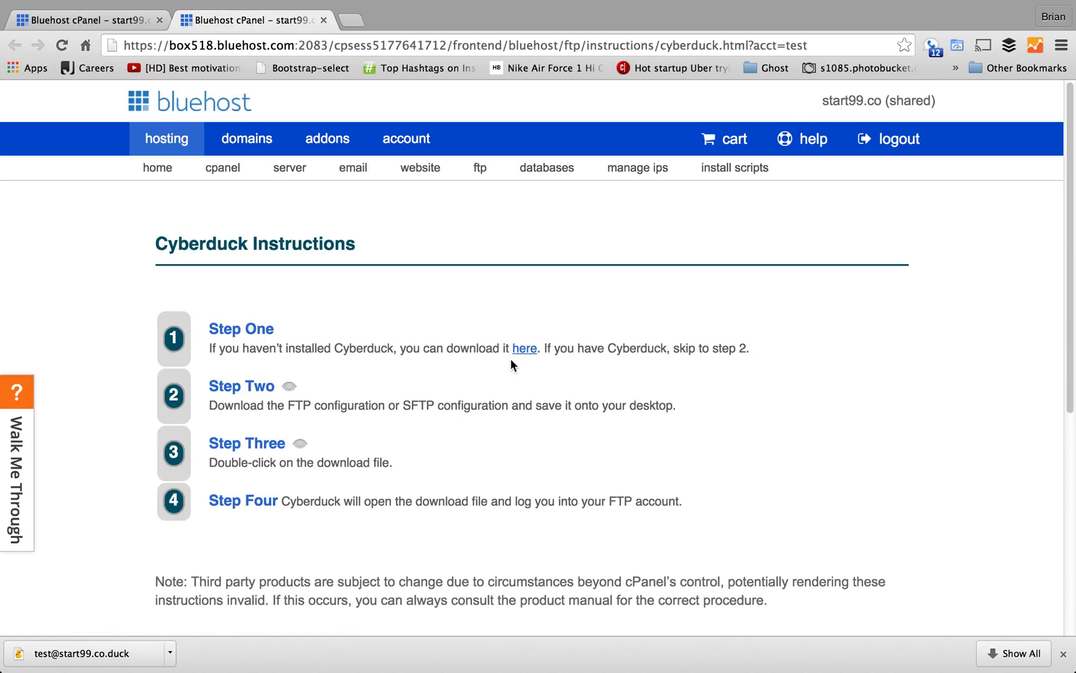
mouse_move(524, 357)
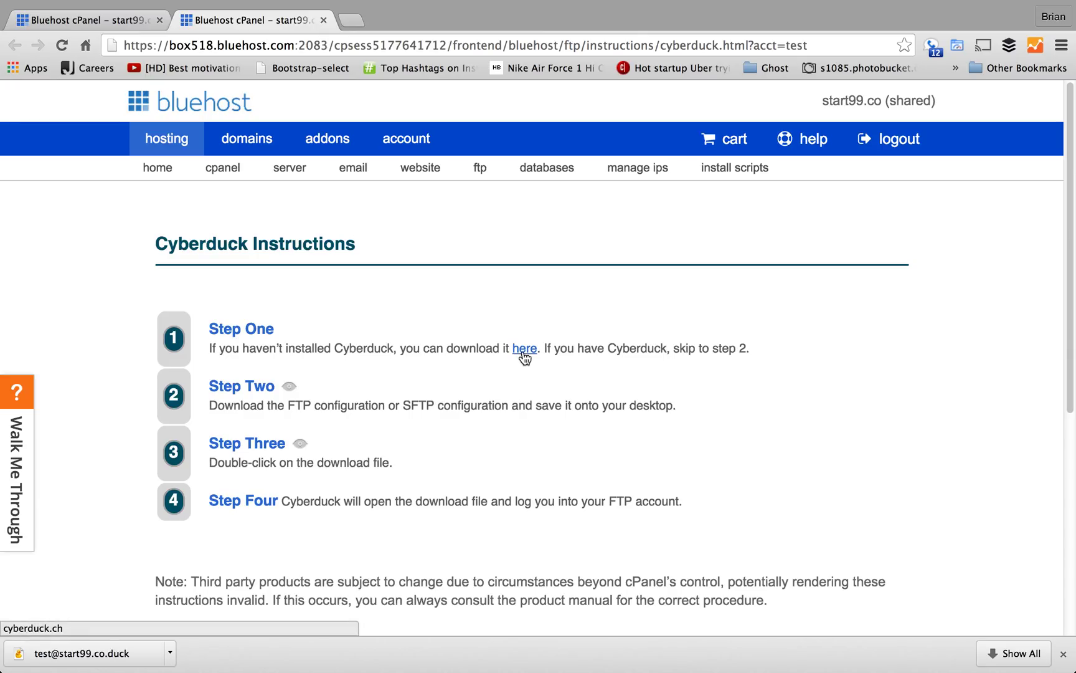
left_click(525, 349)
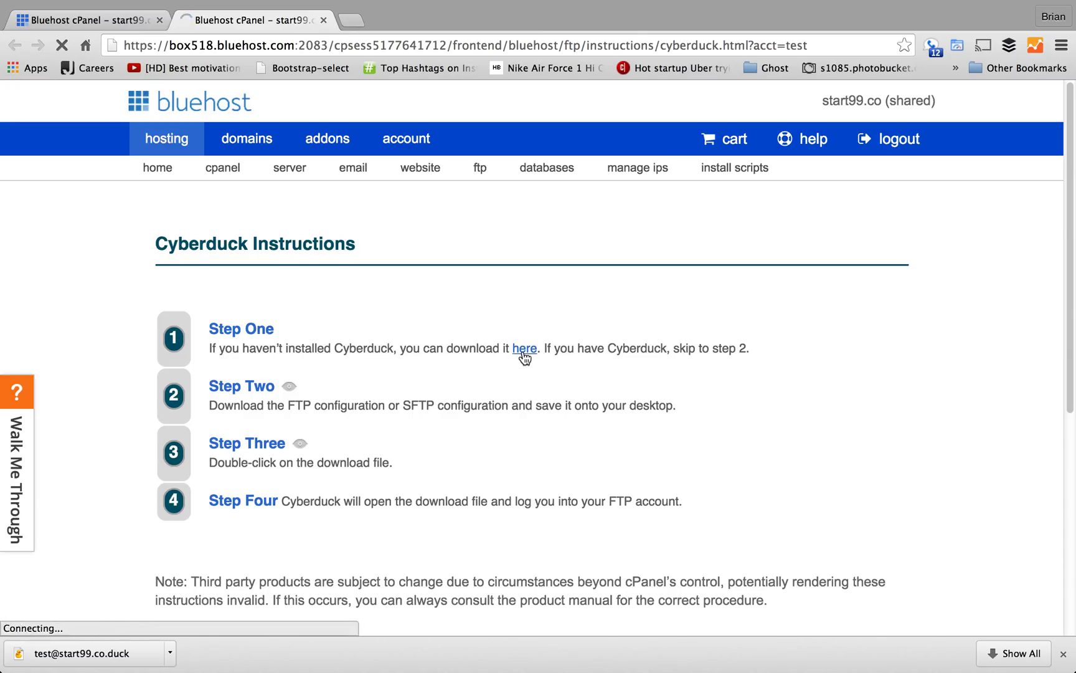
left_click(525, 349)
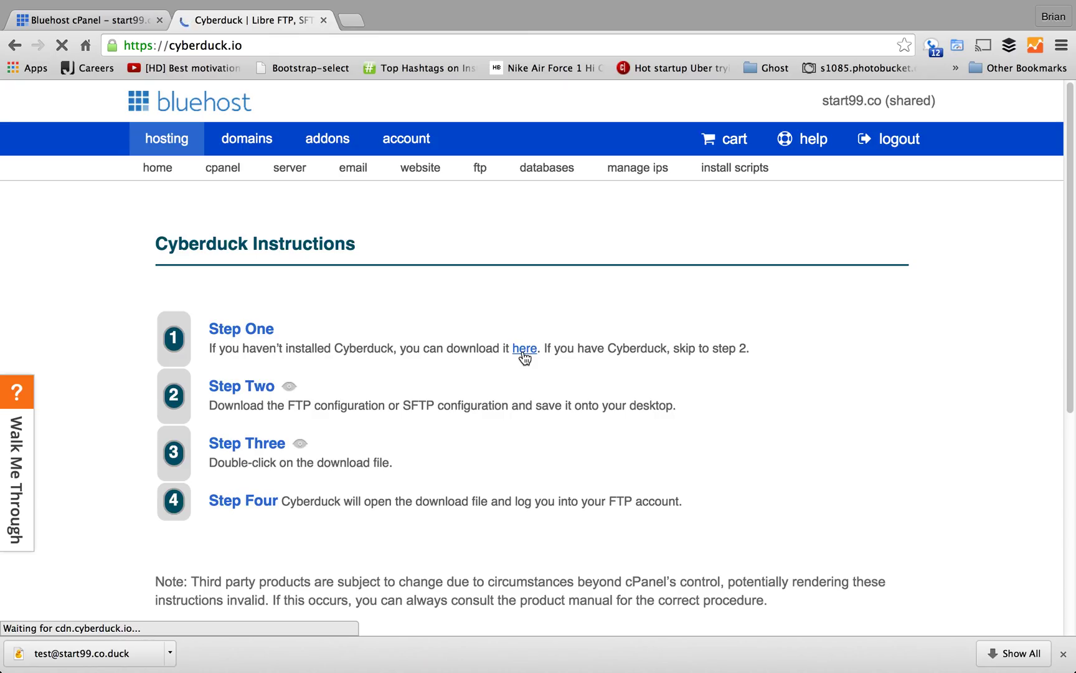
- Review the Cyberduck 4.6.5 Mac and Windows downloads, then minimize Chrome to the desktop
left_click(525, 349)
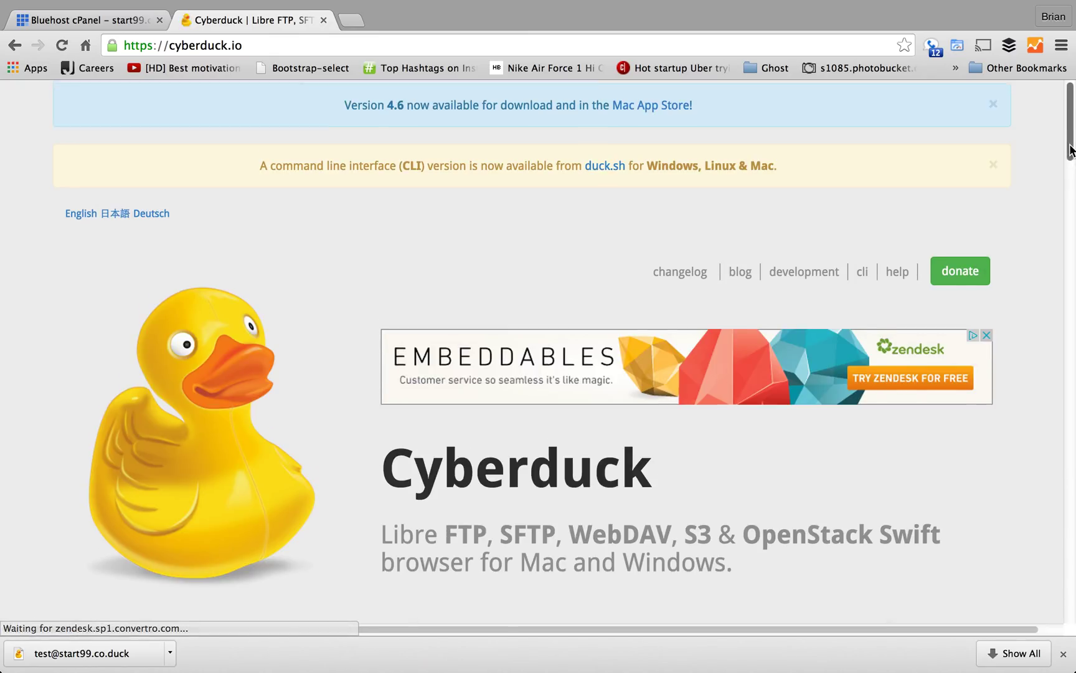
scroll("down", 3)
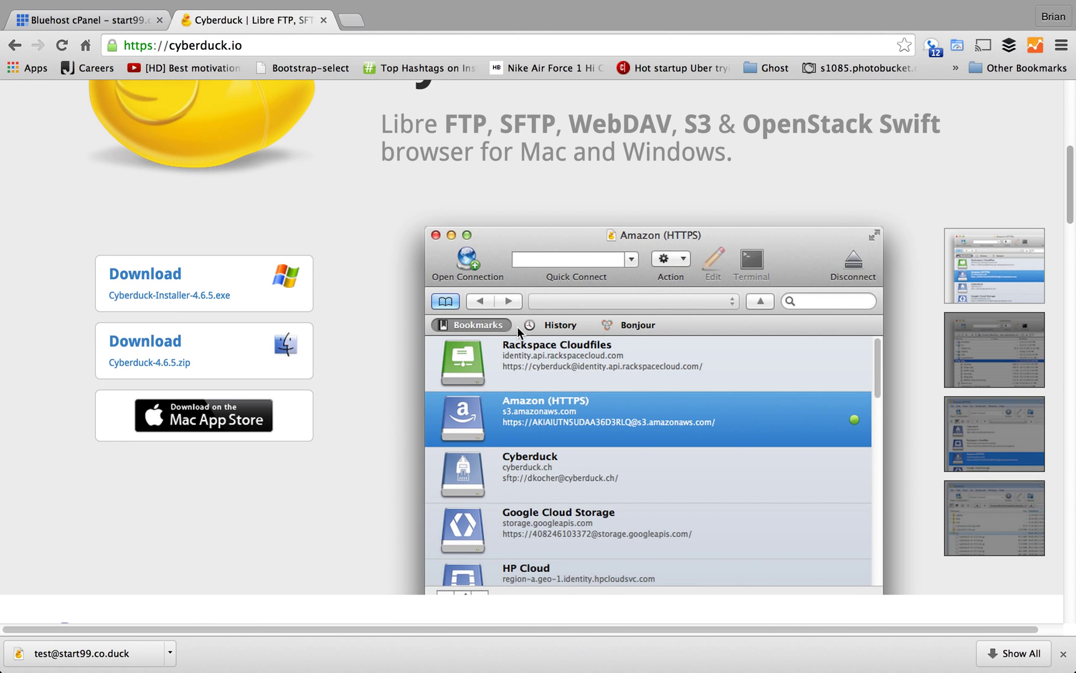
mouse_move(219, 351)
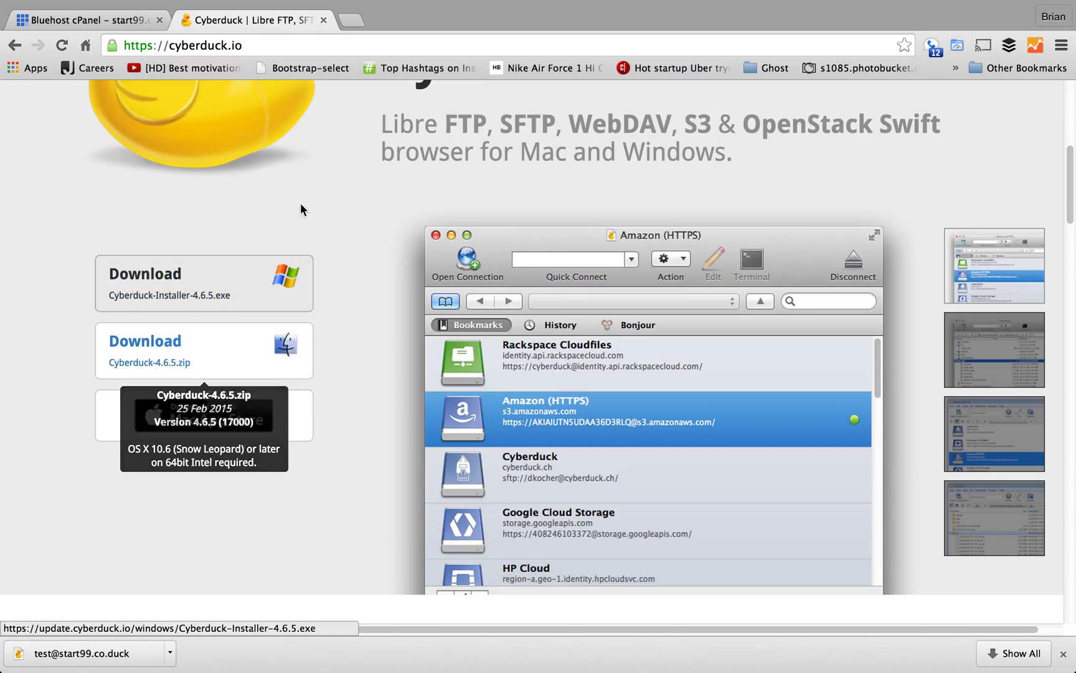
left_click(87, 19)
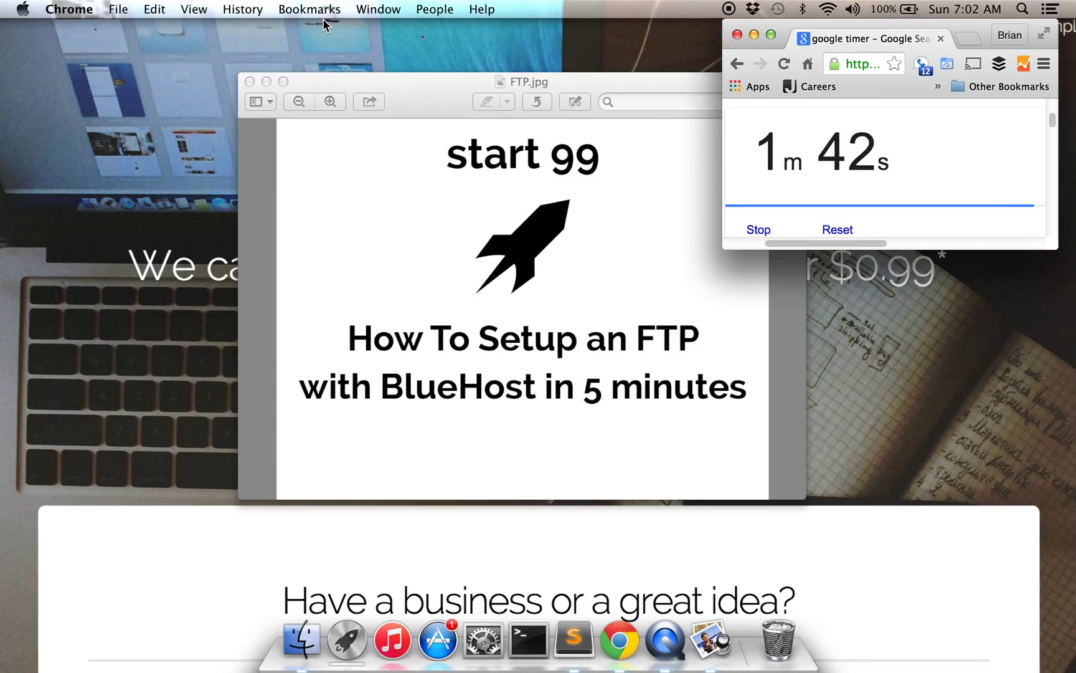
left_click(300, 640)
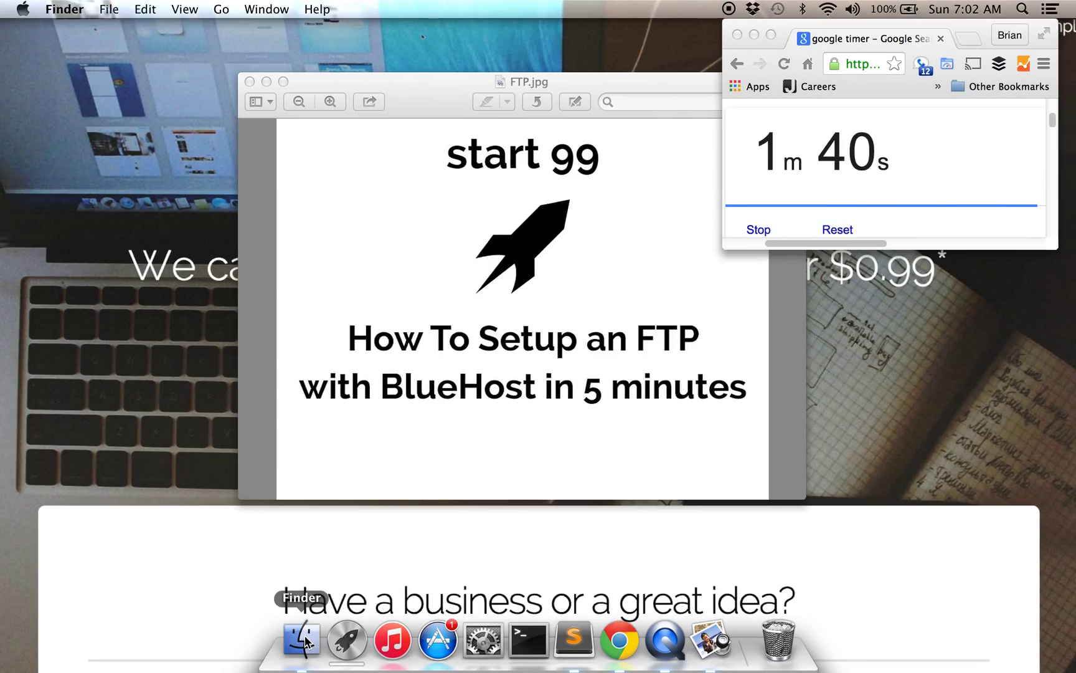
left_click(302, 641)
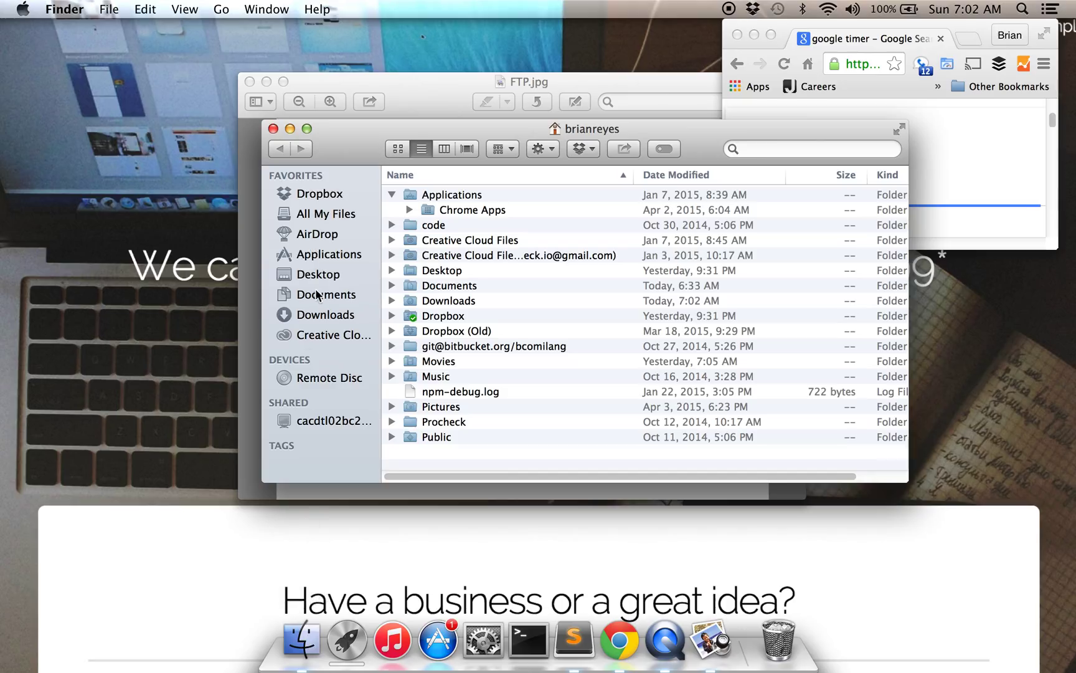
left_click(324, 314)
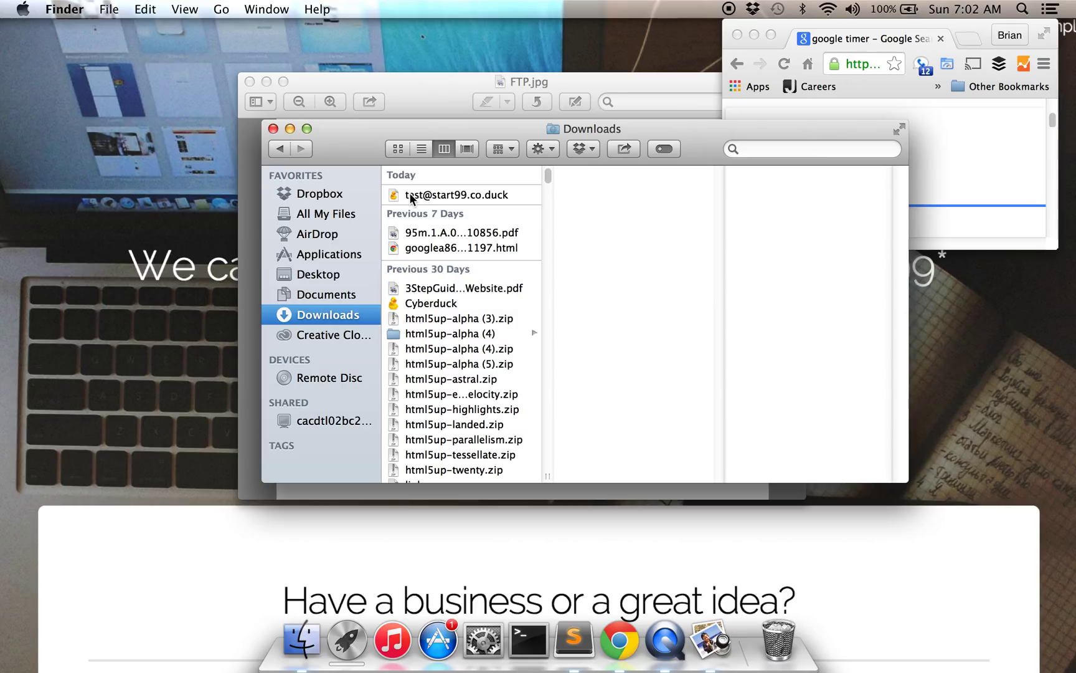
left_click(448, 194)
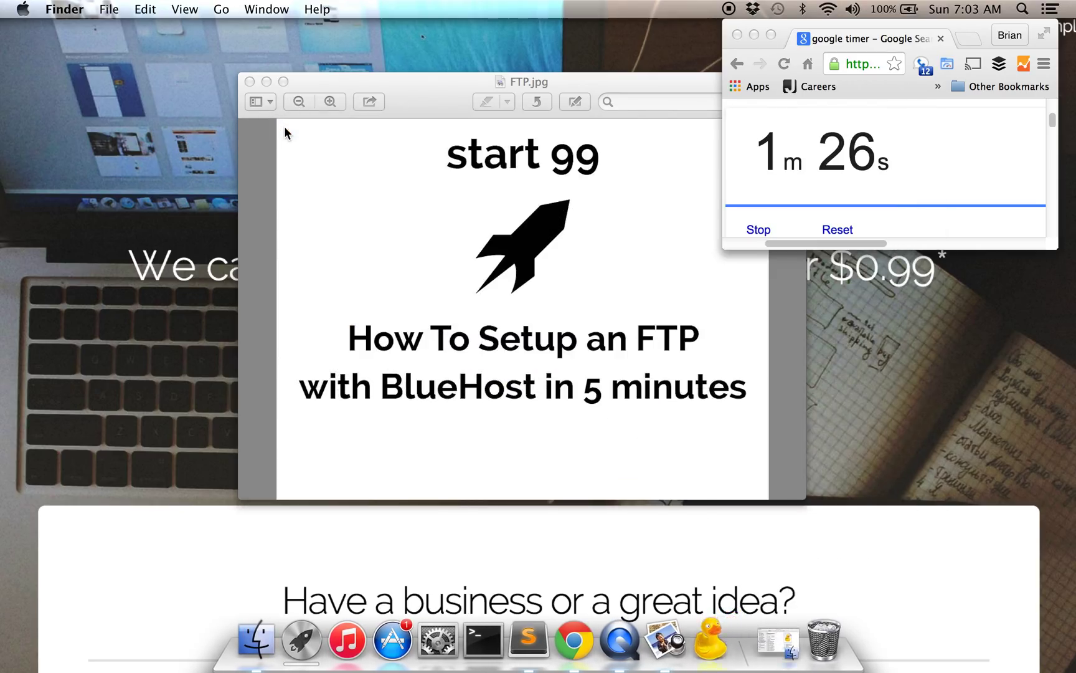
mouse_move(501, 246)
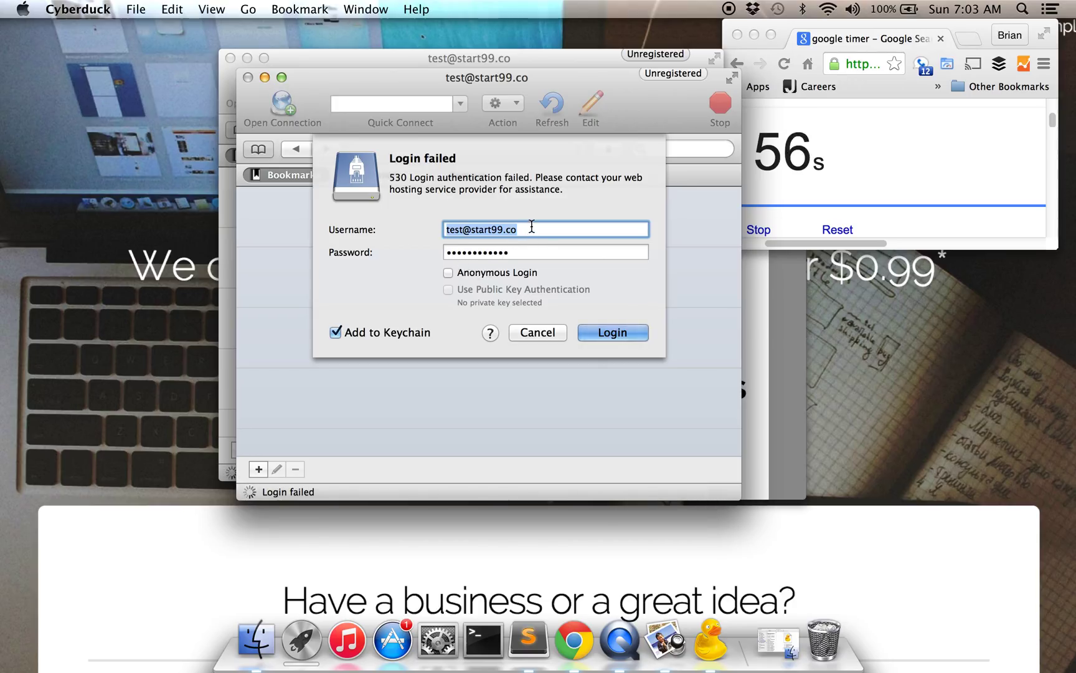
mouse_move(532, 241)
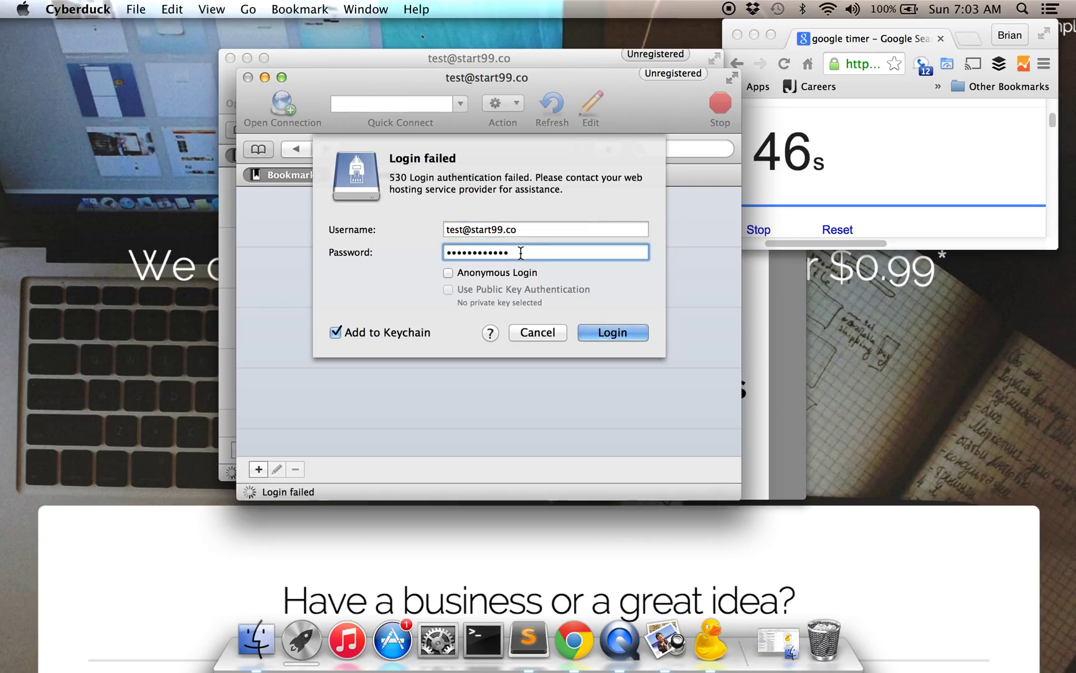
left_click(613, 332)
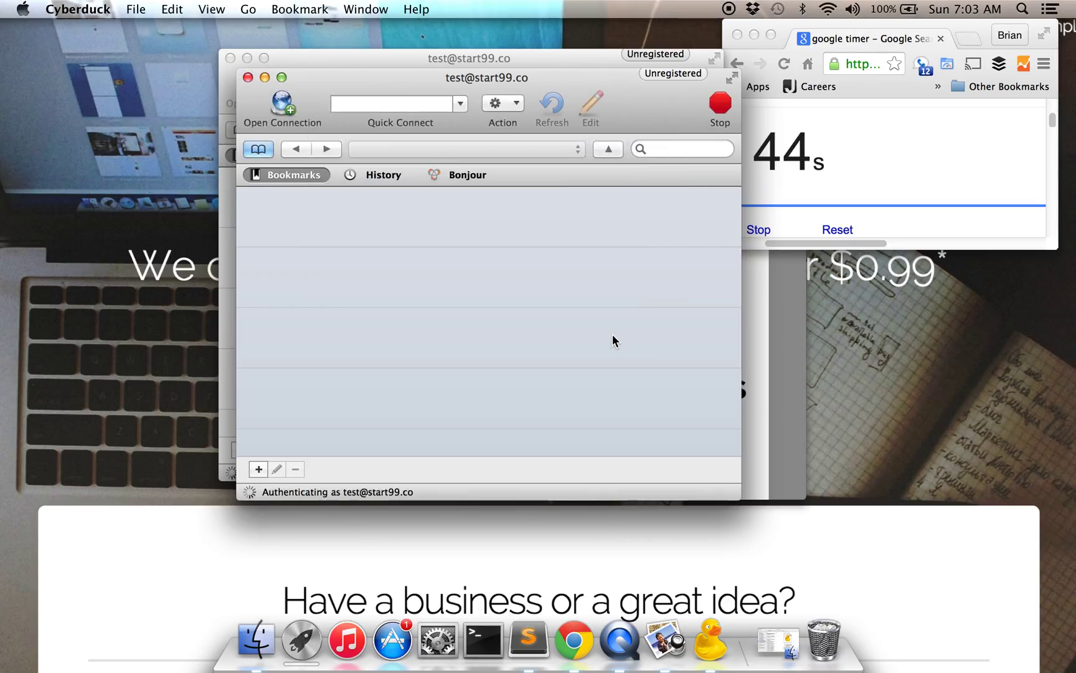
mouse_move(294, 65)
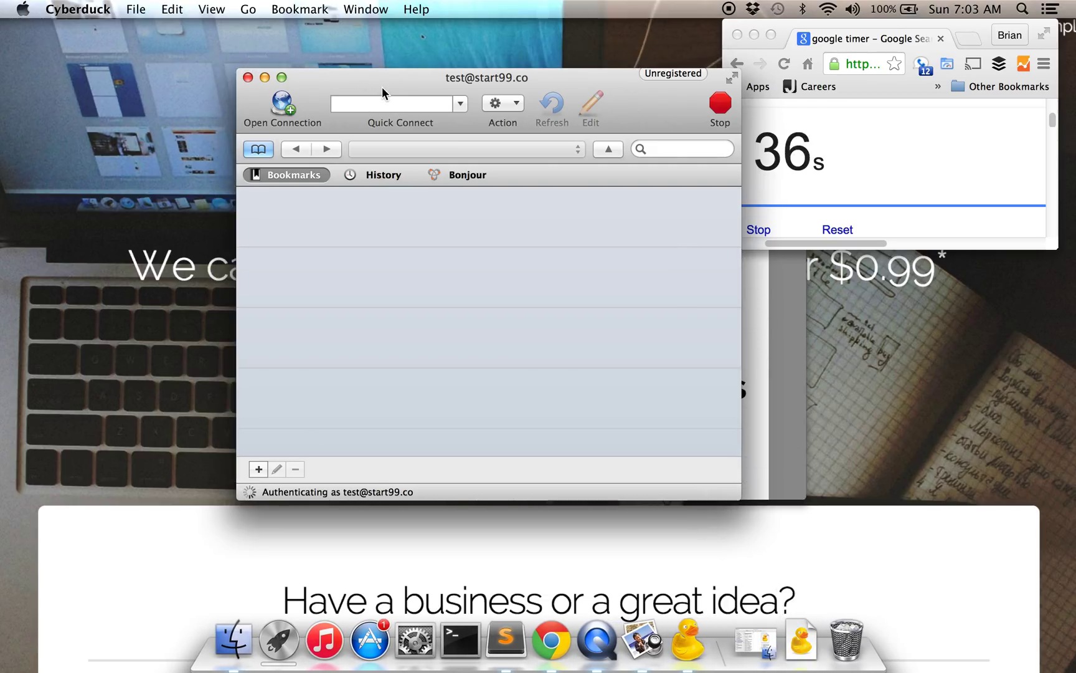
mouse_move(391, 102)
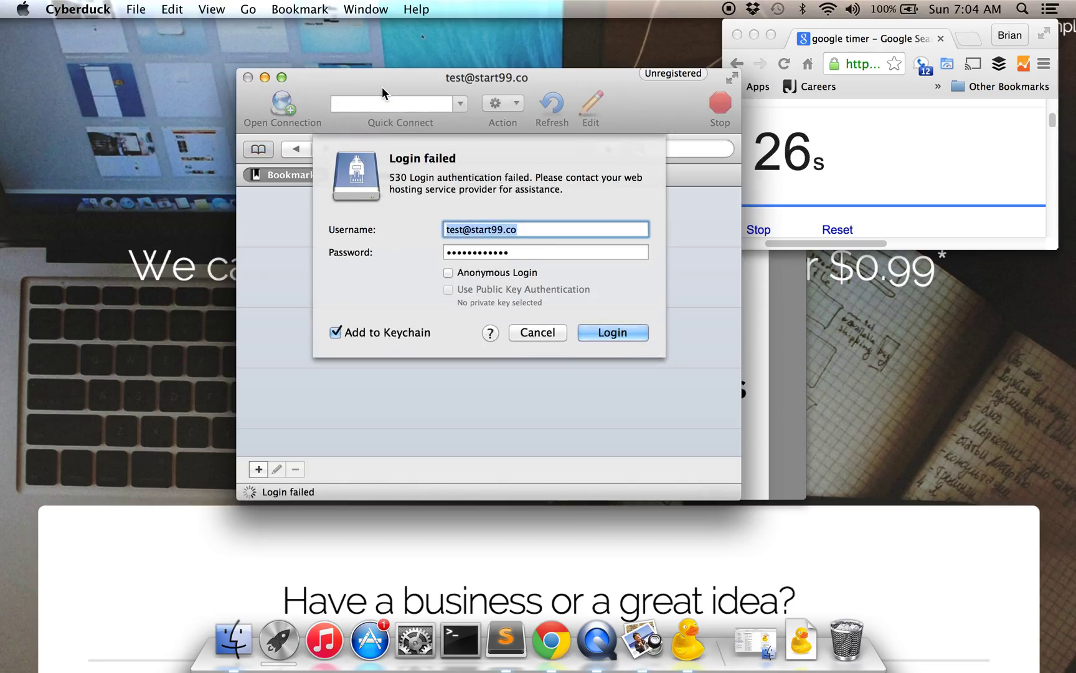
left_click(545, 251)
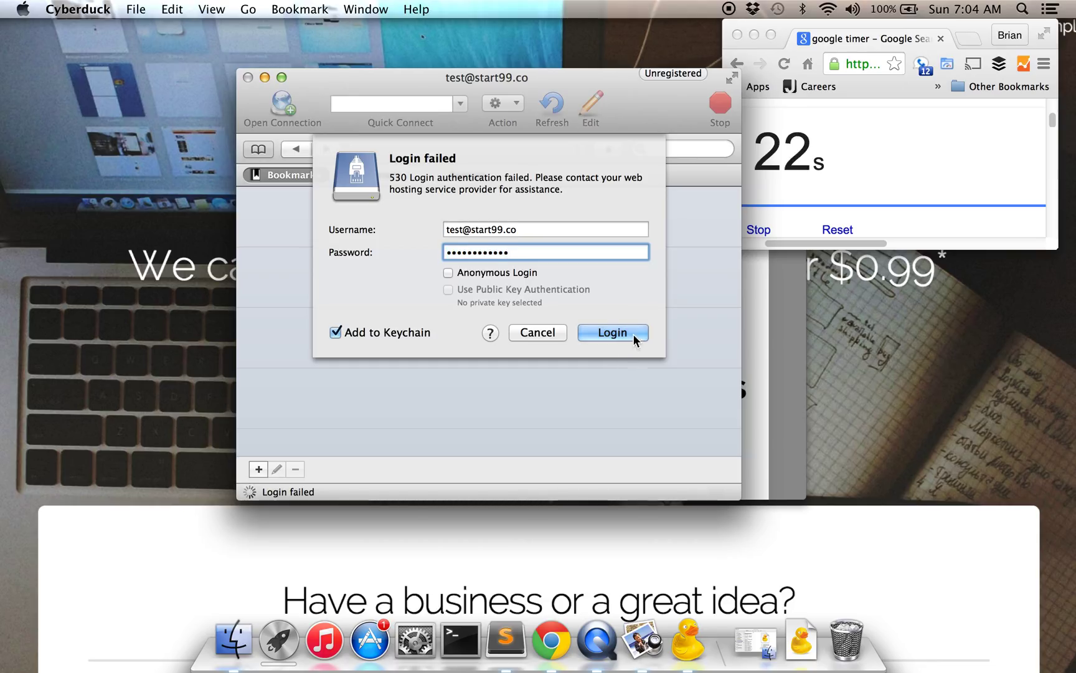
left_click(612, 332)
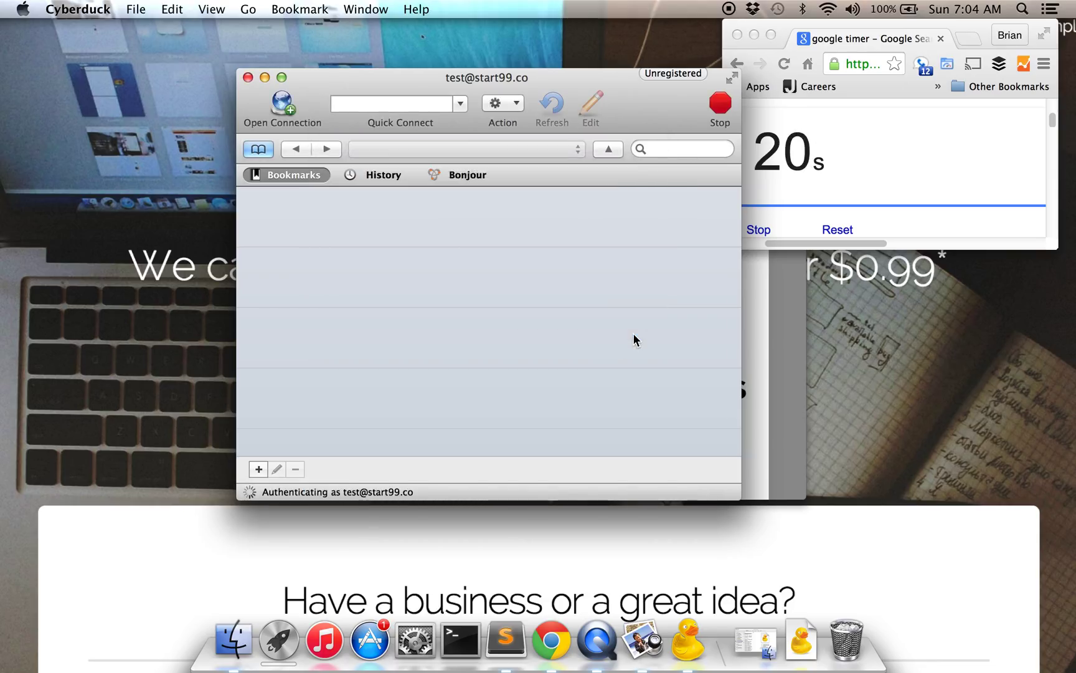